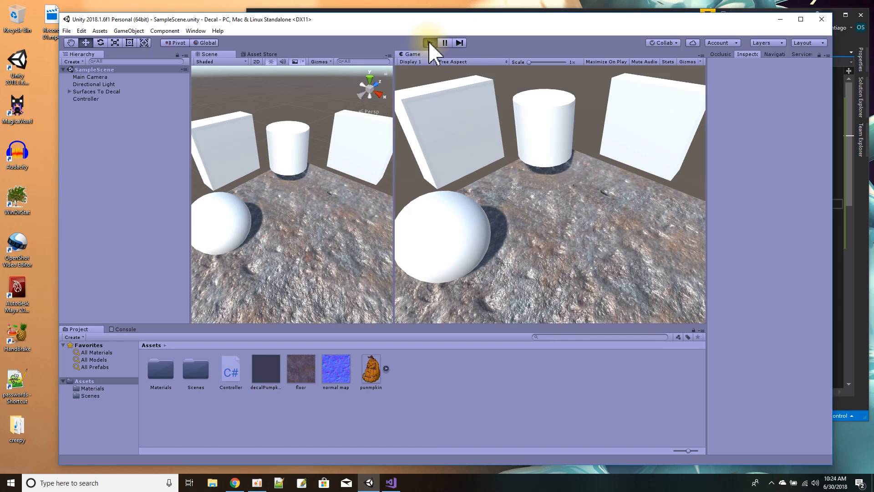
Run the scene, stamp pumpkin decals onto the shapes and floor, then stop playing.
{"action": "left_click", "coordinate": [429, 43]}
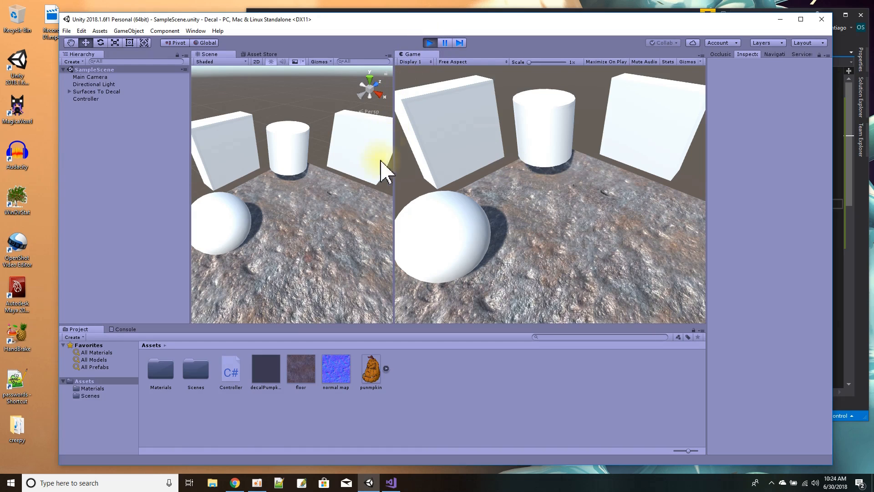
{"action": "mouse_move", "coordinate": [504, 184]}
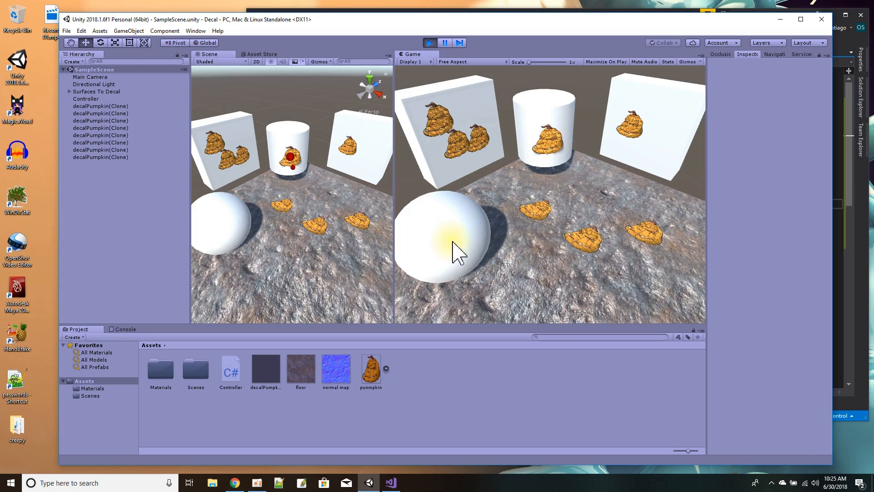
{"action": "left_click", "coordinate": [436, 231]}
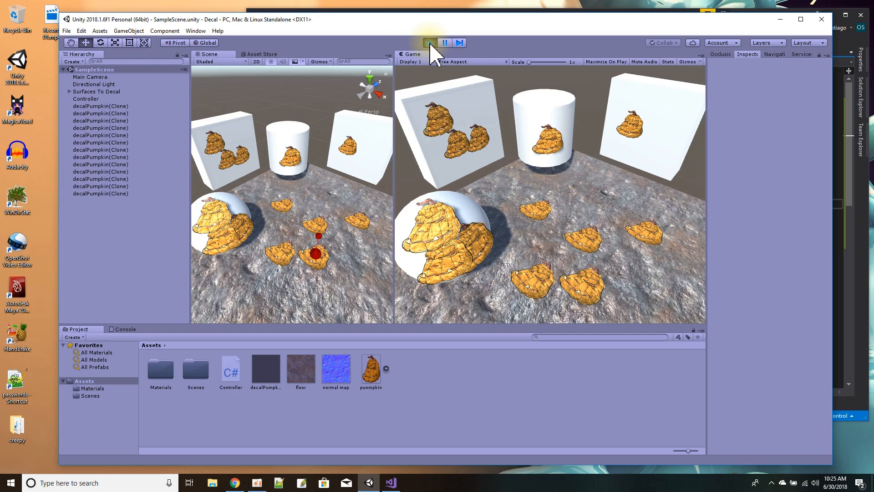
{"action": "left_click", "coordinate": [429, 43]}
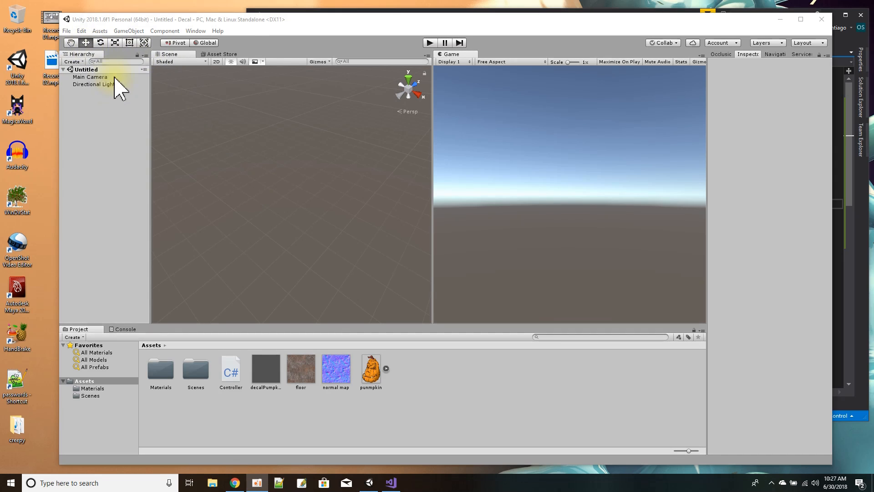
Create a cube, reset its transform to the origin and scale it up to about 1.97.
{"action": "right_click", "coordinate": [86, 69]}
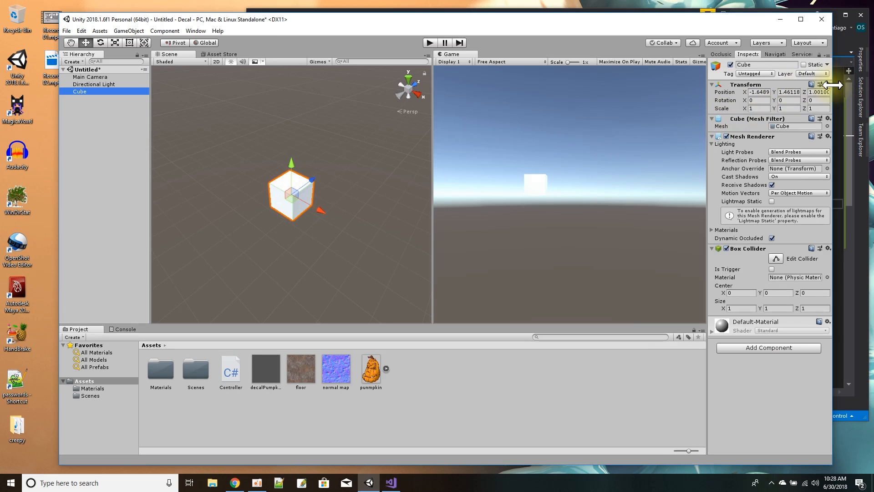
{"action": "left_click", "coordinate": [828, 84]}
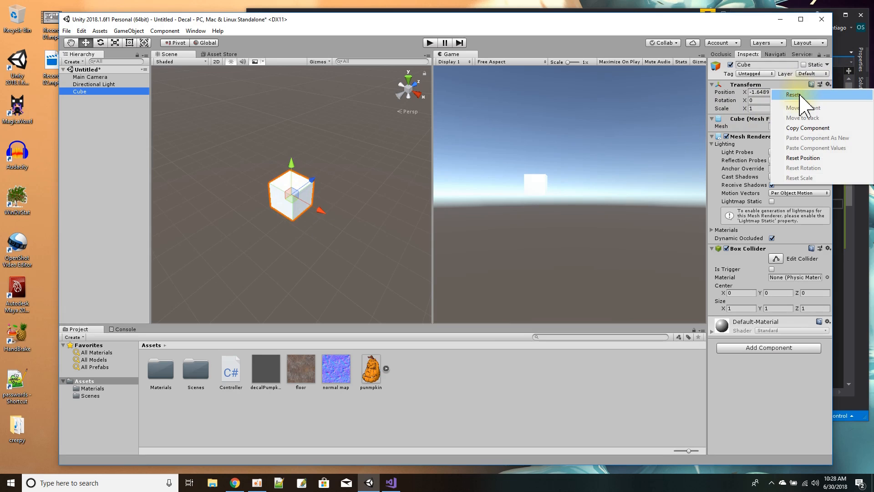
{"action": "left_click", "coordinate": [793, 94]}
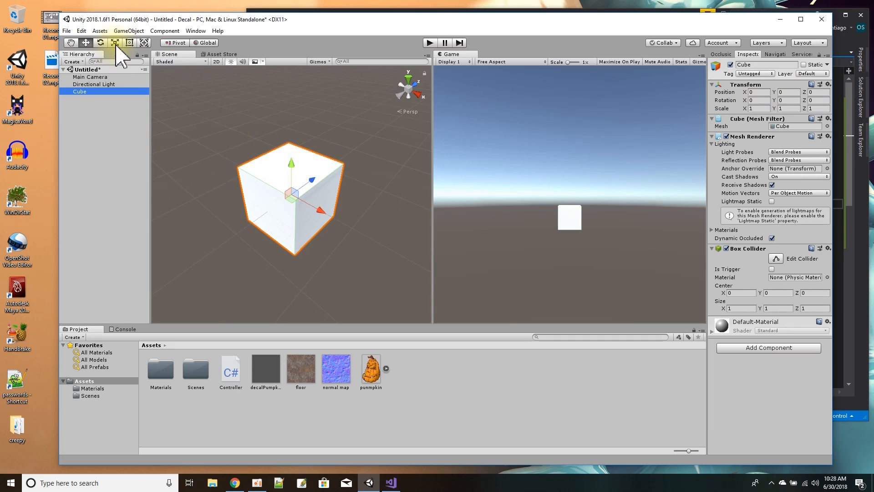
{"action": "left_click", "coordinate": [115, 43]}
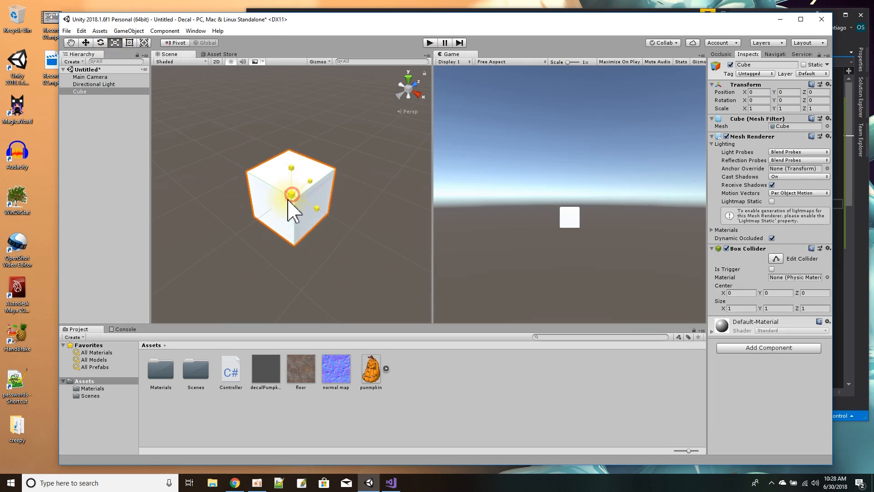
{"action": "left_click_drag", "start_coordinate": [291, 195], "coordinate": [314, 179]}
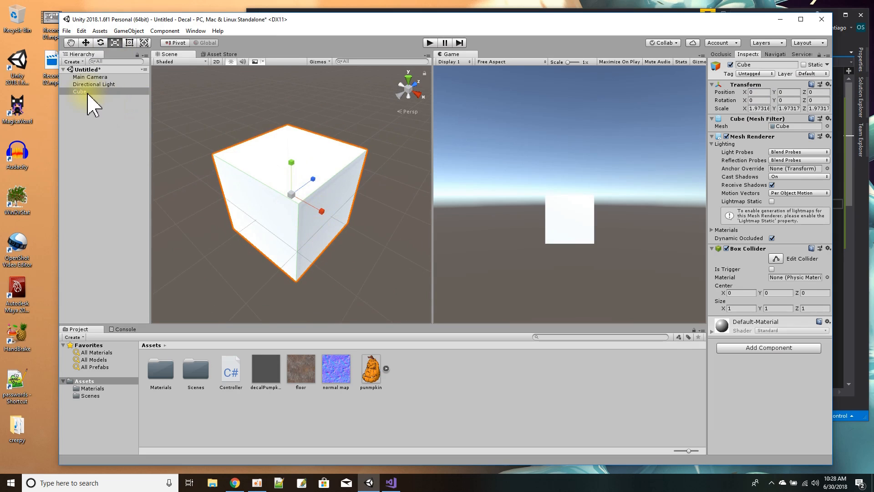
Create a sphere and move it in front of the cube, off to one side.
{"action": "right_click", "coordinate": [81, 69]}
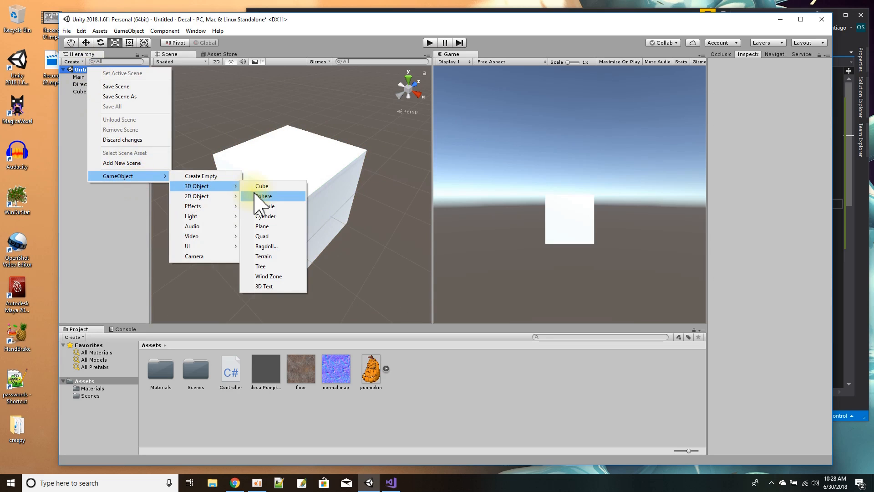
{"action": "left_click", "coordinate": [264, 196]}
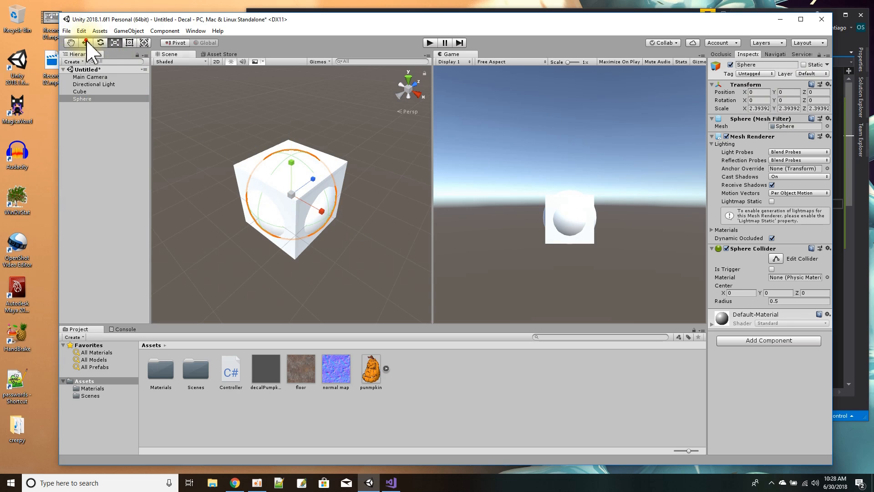
{"action": "left_click_drag", "start_coordinate": [290, 195], "coordinate": [200, 245]}
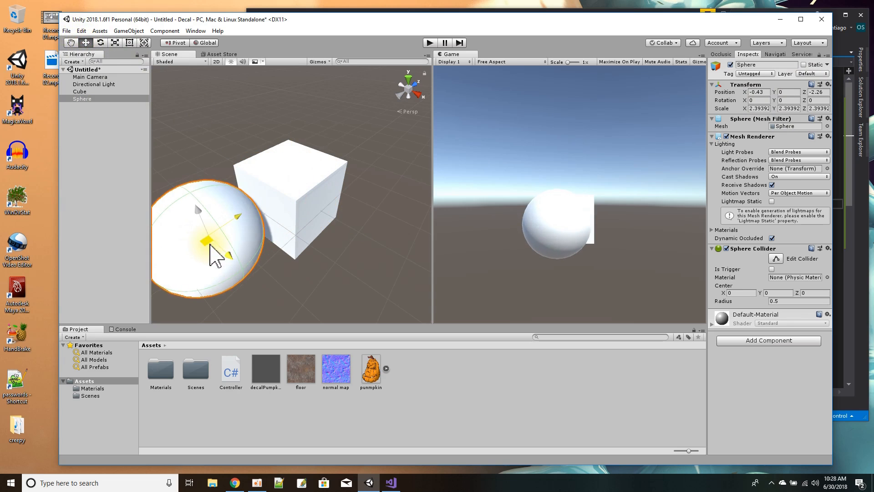
{"action": "left_click_drag", "start_coordinate": [212, 251], "coordinate": [279, 197]}
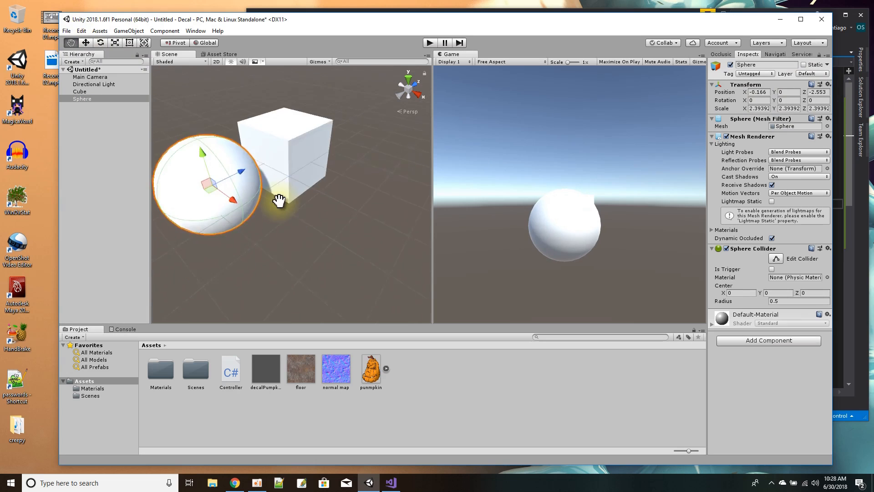
{"action": "left_click_drag", "start_coordinate": [279, 198], "coordinate": [206, 178]}
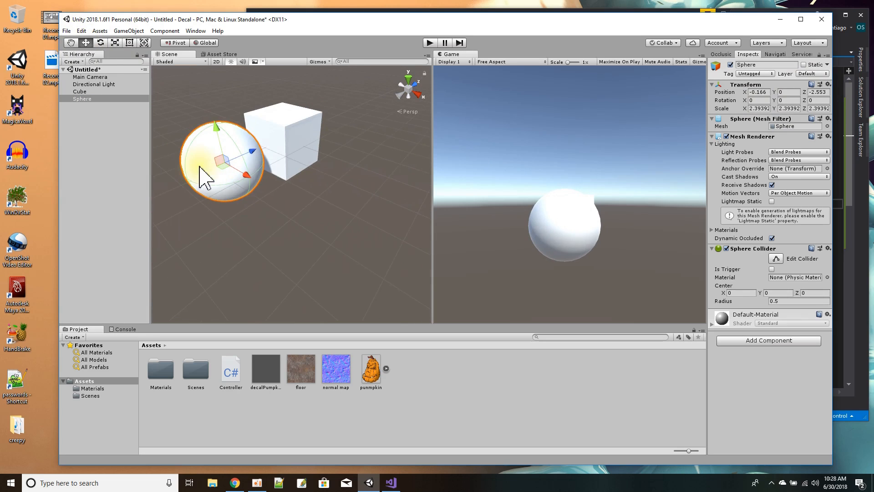
{"action": "left_click_drag", "start_coordinate": [224, 162], "coordinate": [197, 178]}
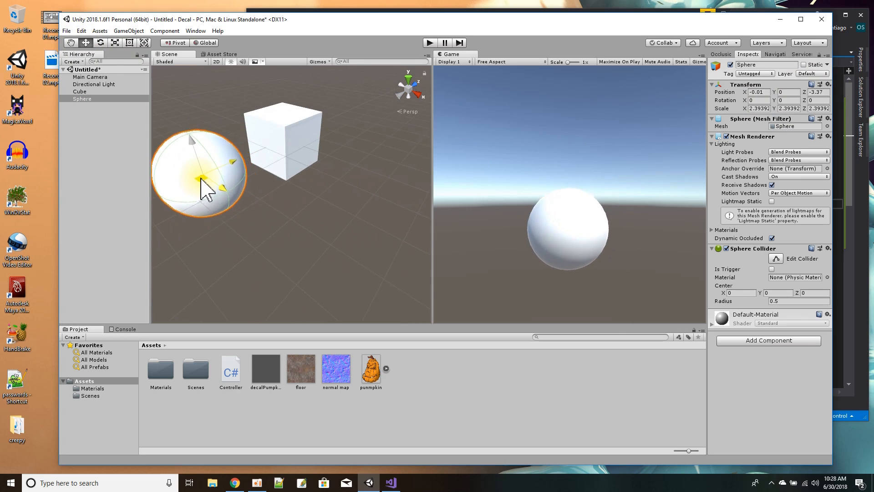
{"action": "left_click_drag", "start_coordinate": [204, 173], "coordinate": [207, 198]}
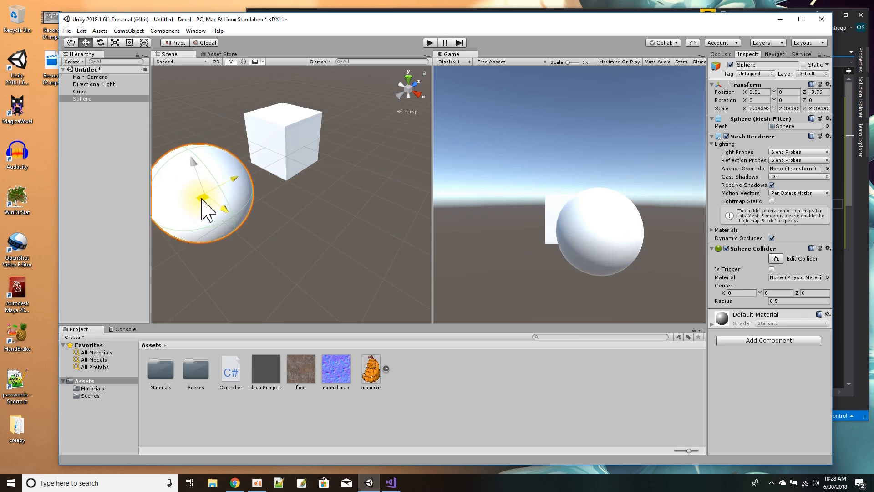
Create a cylinder, reset its transform, move it right of the cube and widen it to scale 2.
{"action": "right_click", "coordinate": [84, 69]}
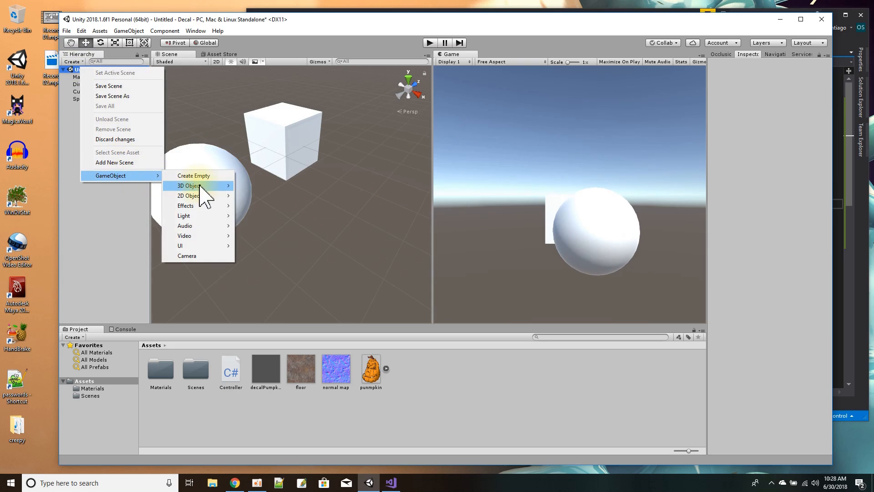
{"action": "mouse_move", "coordinate": [258, 216]}
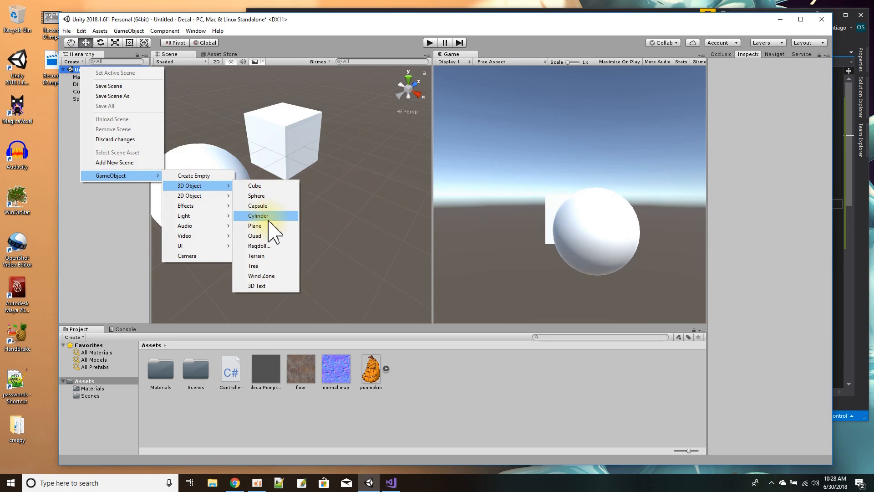
{"action": "left_click", "coordinate": [258, 215]}
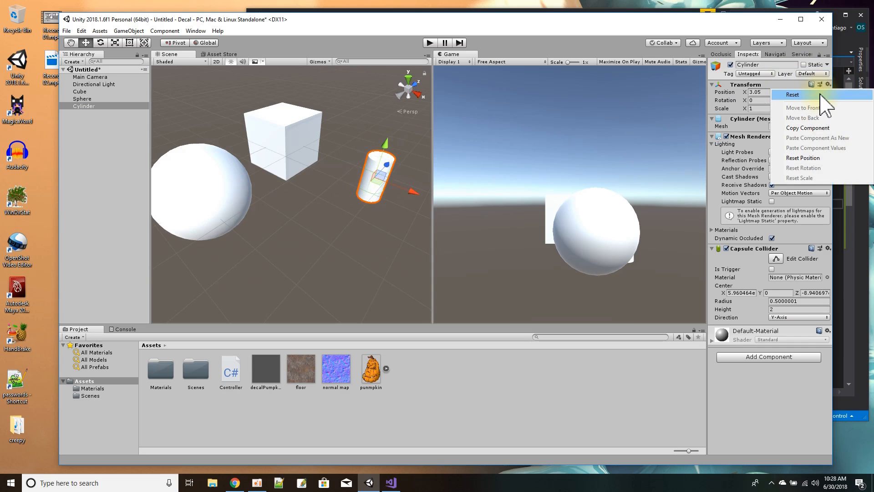
{"action": "left_click", "coordinate": [792, 93]}
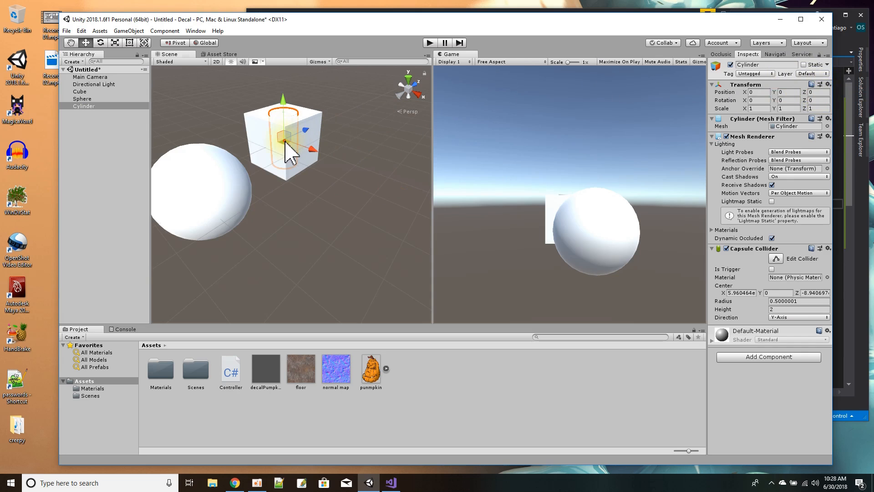
{"action": "left_click_drag", "start_coordinate": [282, 145], "coordinate": [385, 156]}
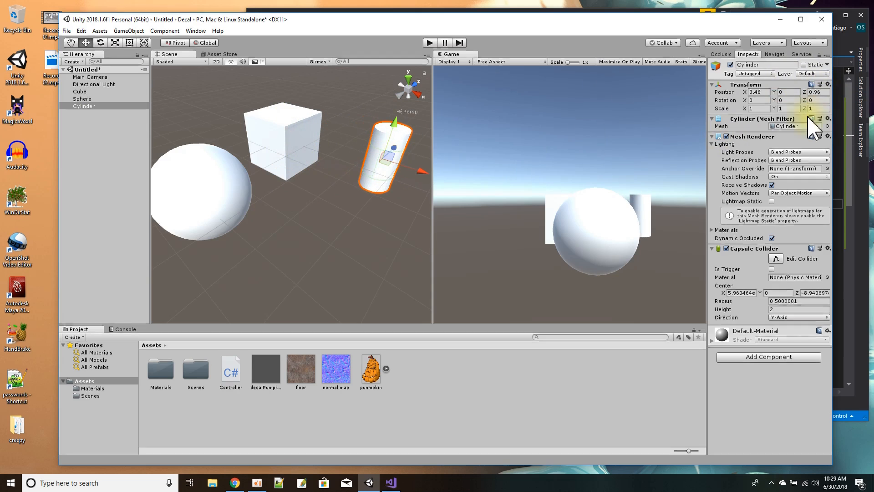
{"action": "left_click", "coordinate": [759, 108]}
{"action": "type", "text": "2"}
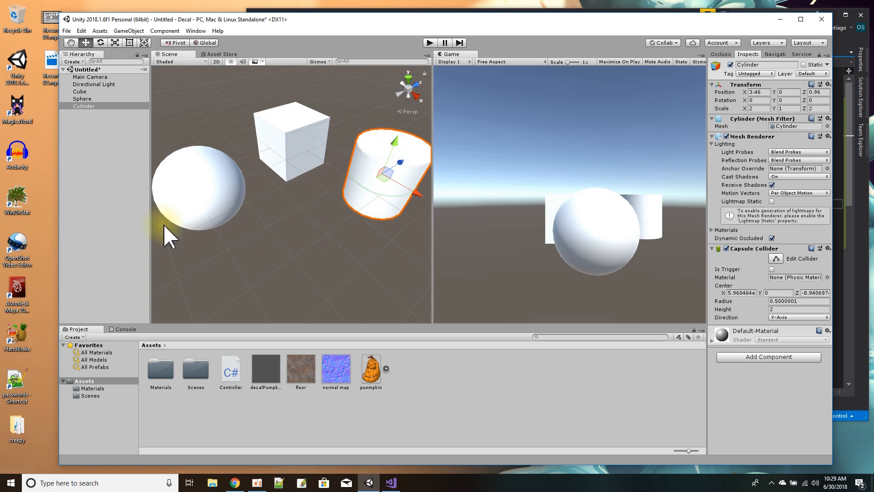
{"action": "mouse_move", "coordinate": [295, 205]}
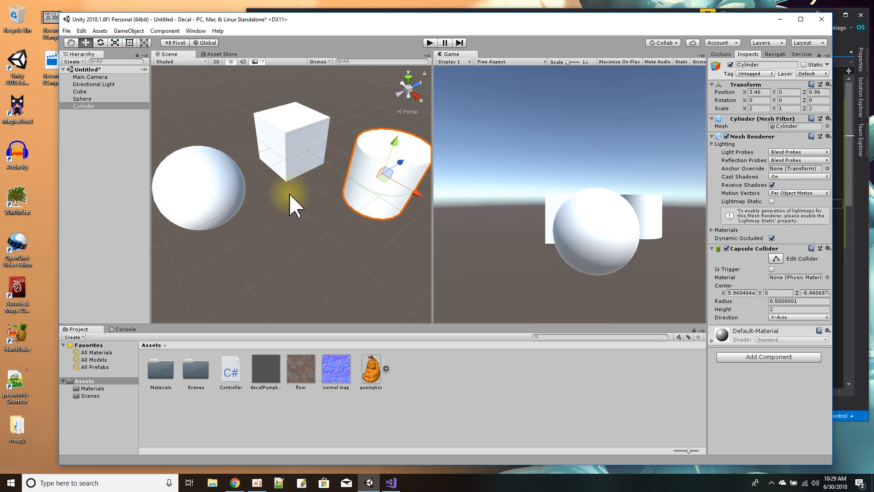
{"action": "mouse_move", "coordinate": [87, 108]}
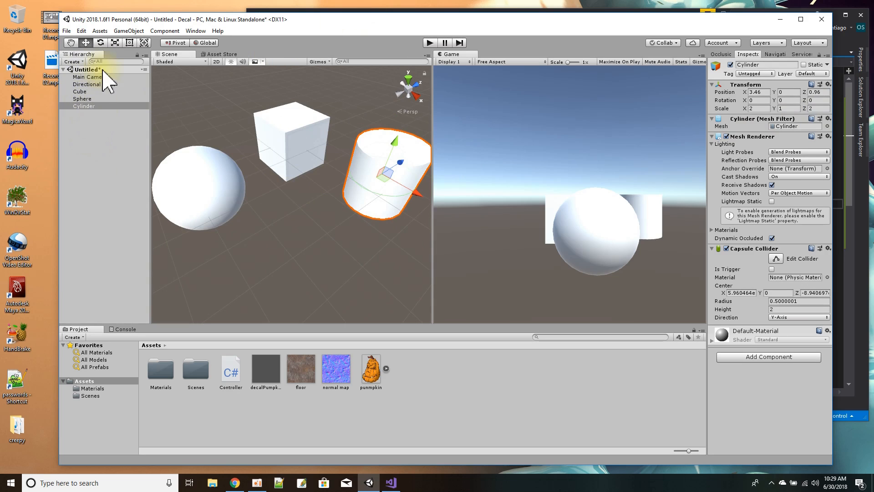
Align the Main Camera with the editor's scene view using Align With View.
{"action": "left_click", "coordinate": [90, 76]}
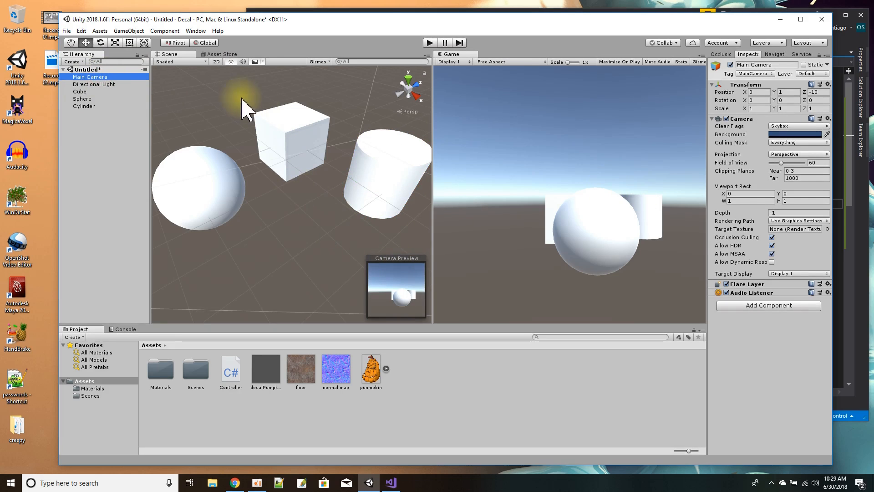
{"action": "left_click", "coordinate": [128, 31]}
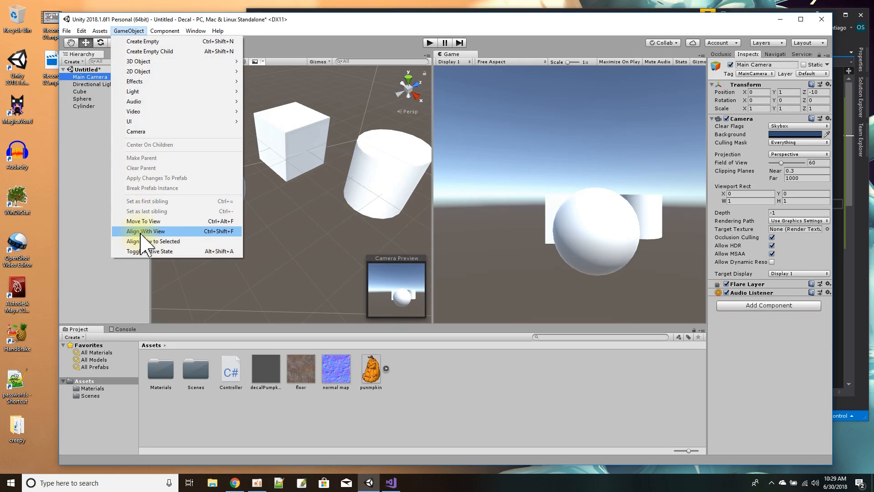
{"action": "left_click", "coordinate": [145, 231]}
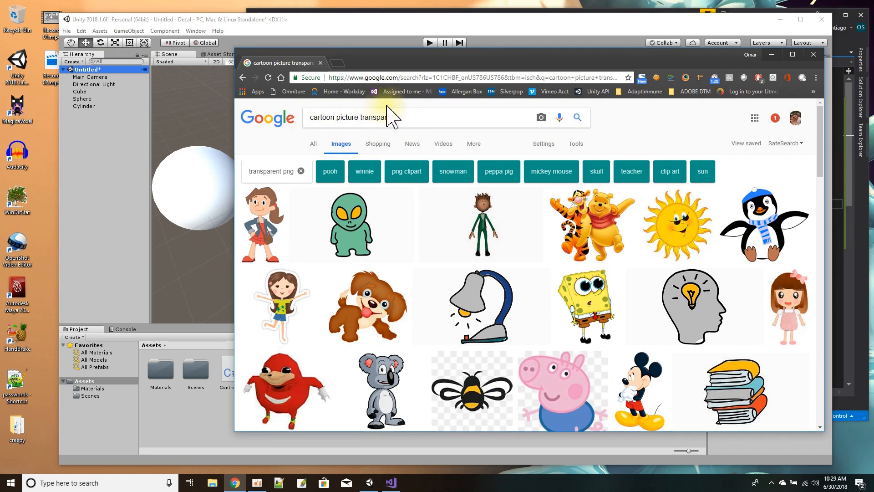
{"action": "mouse_move", "coordinate": [563, 281]}
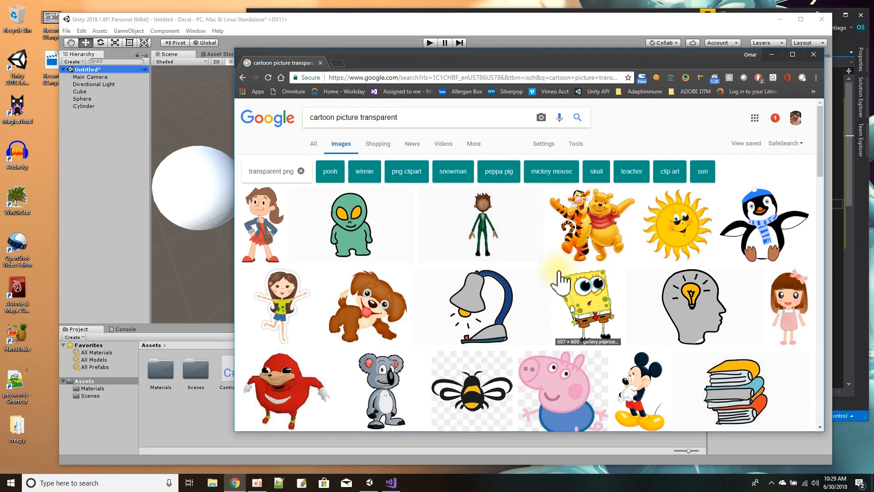
{"action": "mouse_move", "coordinate": [551, 271]}
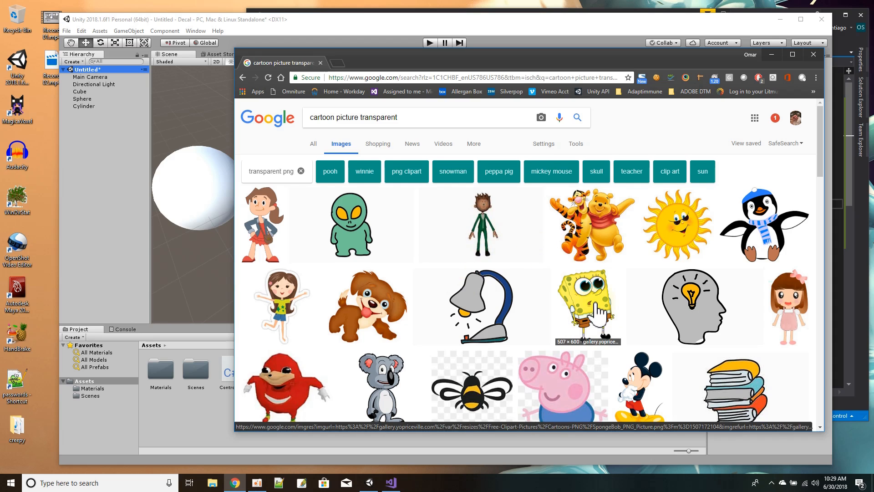
Preview the transparent SpongeBob cartoon result and save the image to the computer.
{"action": "left_click", "coordinate": [587, 307]}
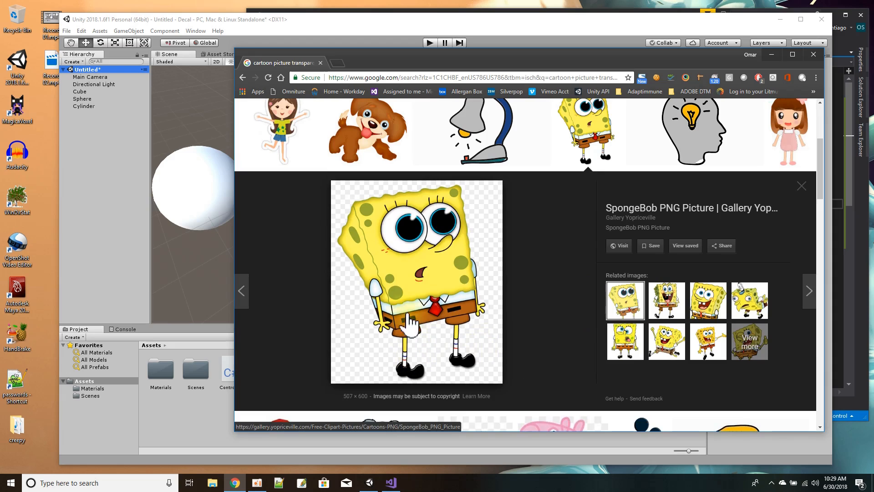
{"action": "mouse_move", "coordinate": [346, 198]}
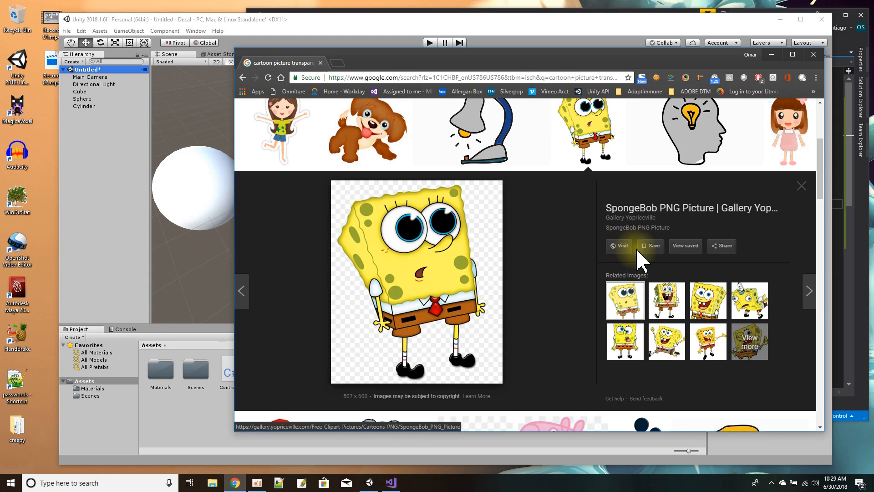
{"action": "left_click", "coordinate": [652, 245]}
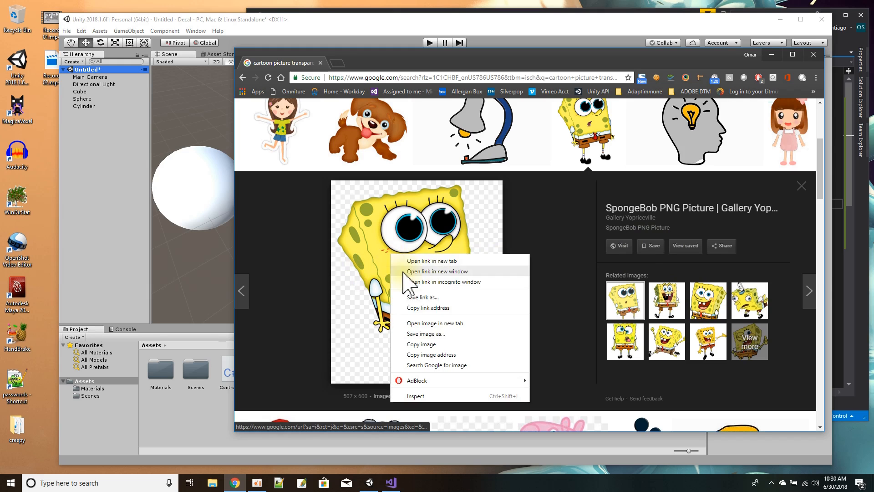
{"action": "left_click", "coordinate": [425, 333]}
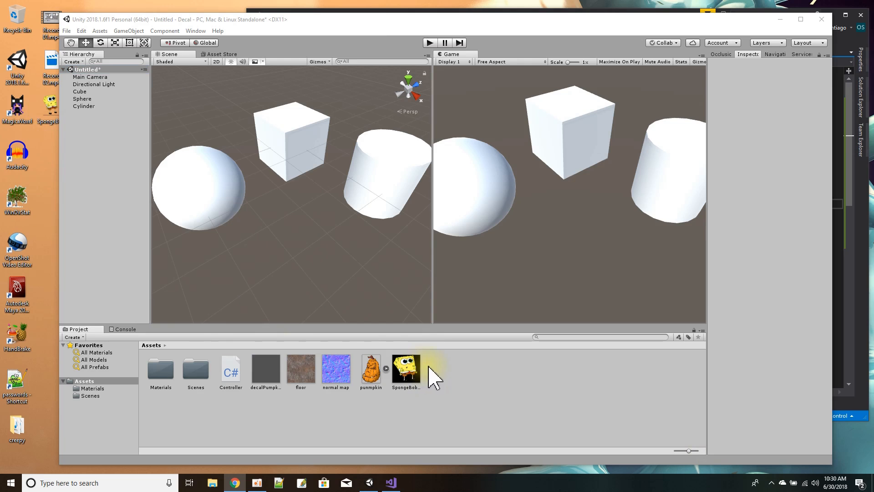
Set the SpongeBob texture's type to Sprite (2D and UI) and apply the import settings.
{"action": "left_click", "coordinate": [405, 369]}
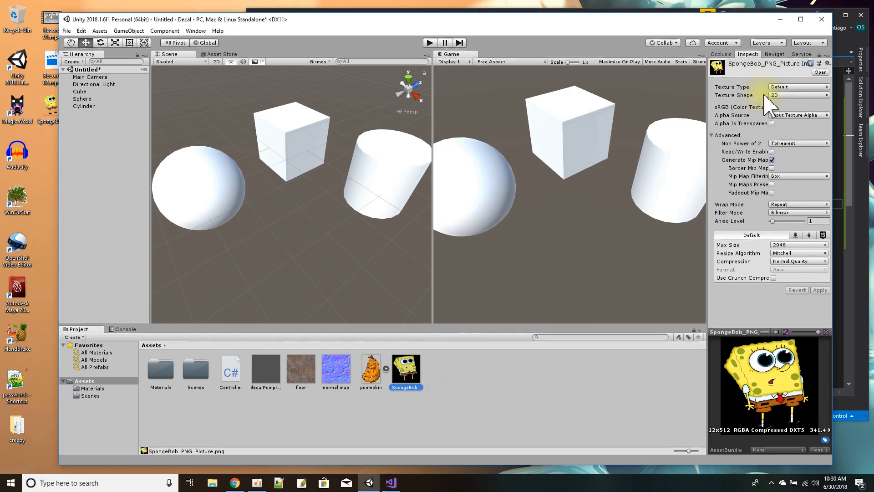
{"action": "left_click", "coordinate": [798, 87]}
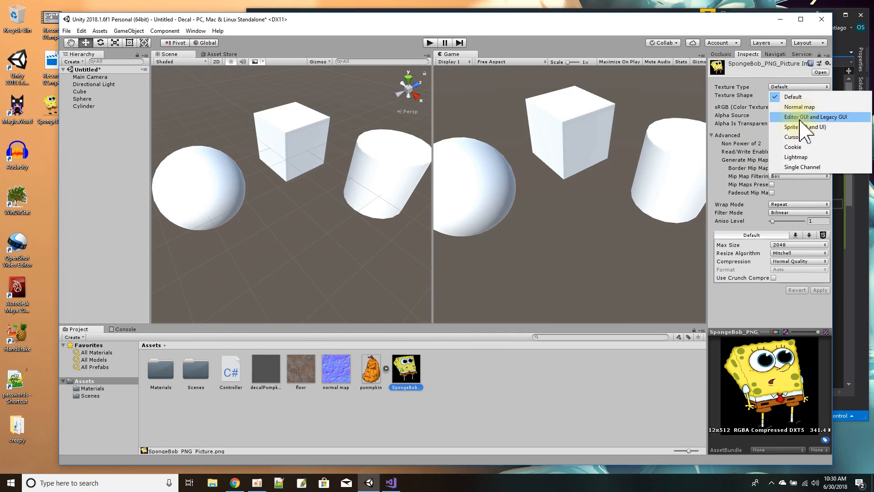
{"action": "left_click", "coordinate": [791, 127]}
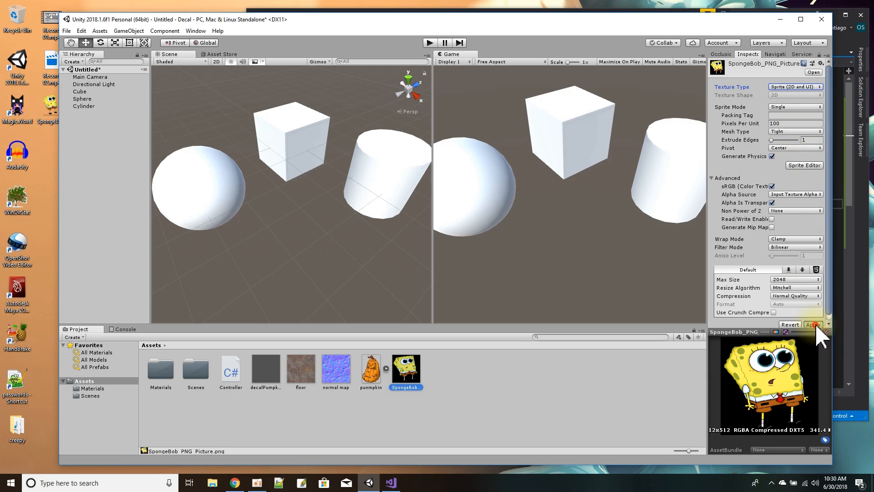
{"action": "left_click", "coordinate": [813, 324]}
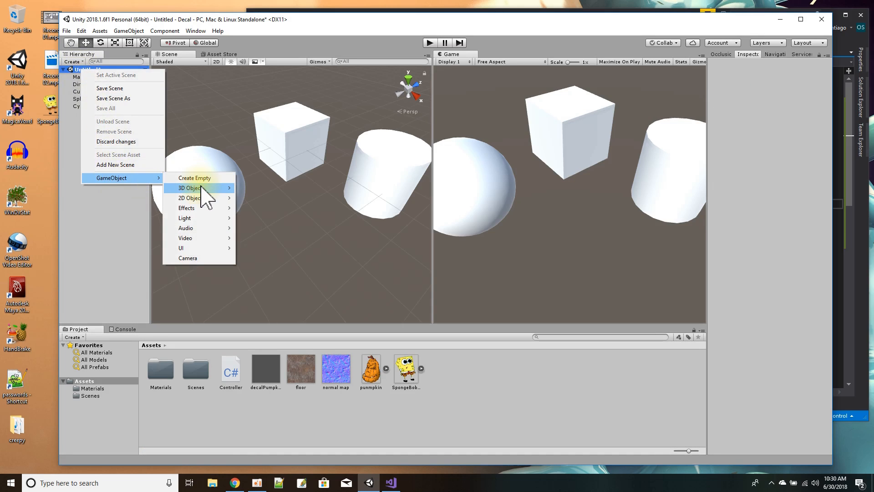
Create a quad and texture it with the SpongeBob picture.
{"action": "left_click", "coordinate": [189, 187]}
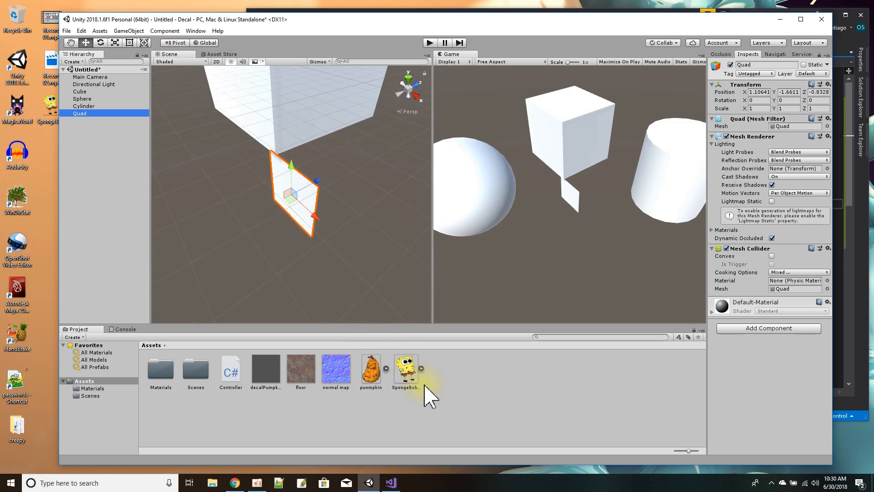
{"action": "left_click_drag", "start_coordinate": [407, 368], "coordinate": [304, 224]}
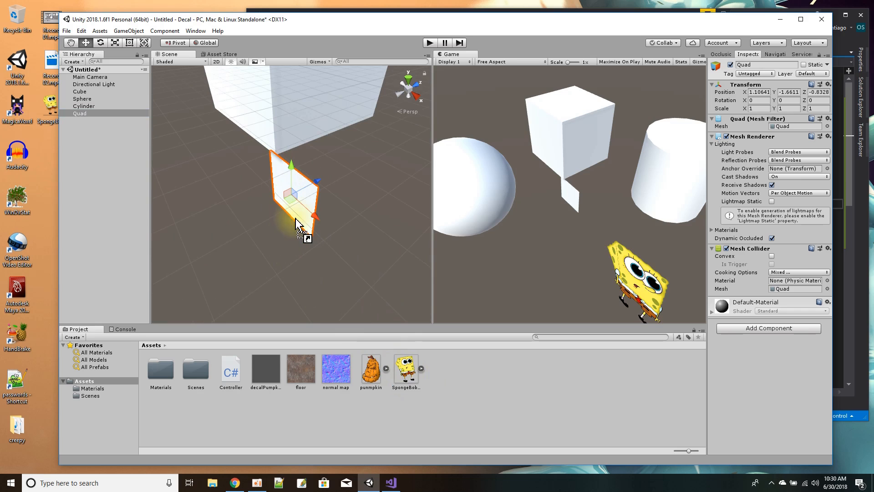
{"action": "left_click_drag", "start_coordinate": [405, 368], "coordinate": [295, 195]}
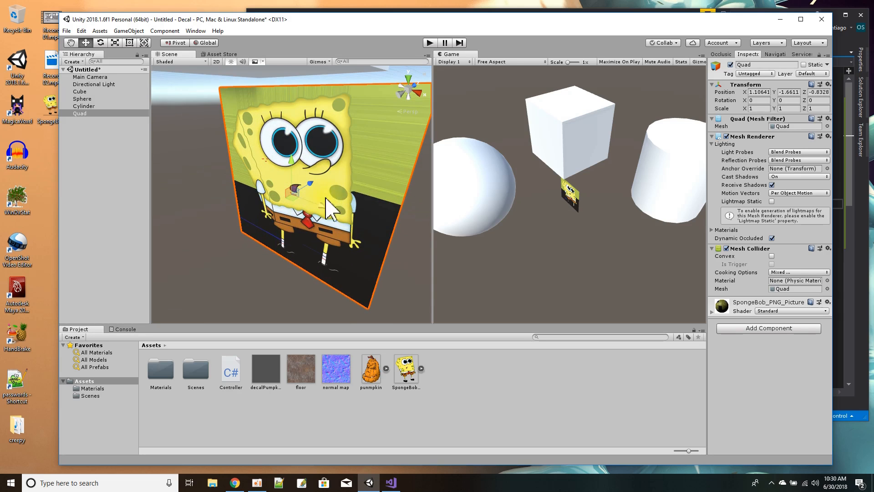
{"action": "mouse_move", "coordinate": [376, 137]}
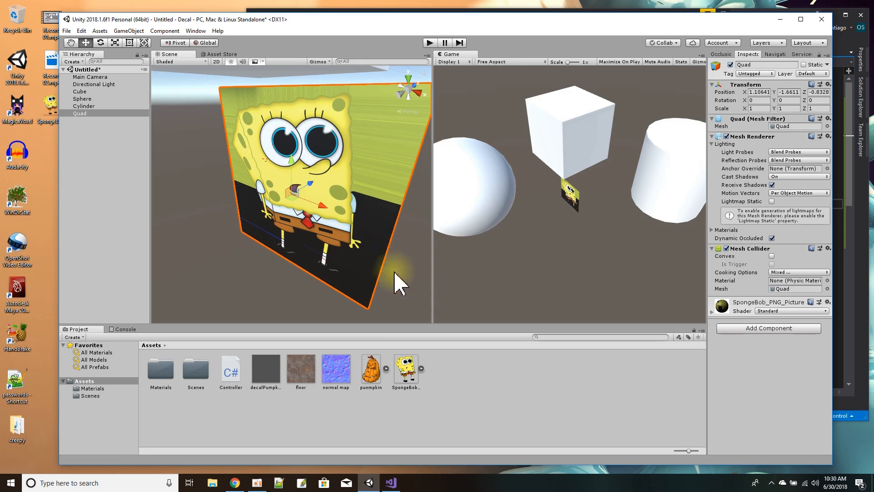
{"action": "left_click", "coordinate": [405, 369]}
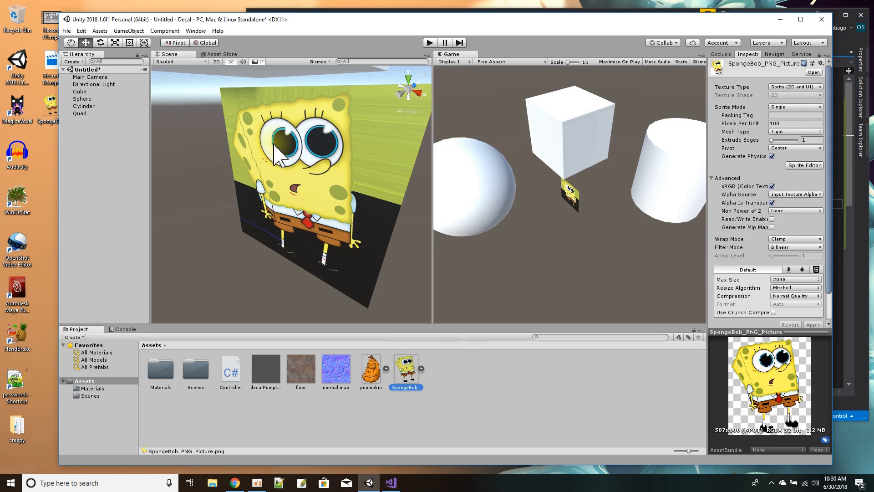
Set the quad material's Rendering Mode to Fade so the background is transparent.
{"action": "left_click", "coordinate": [81, 113]}
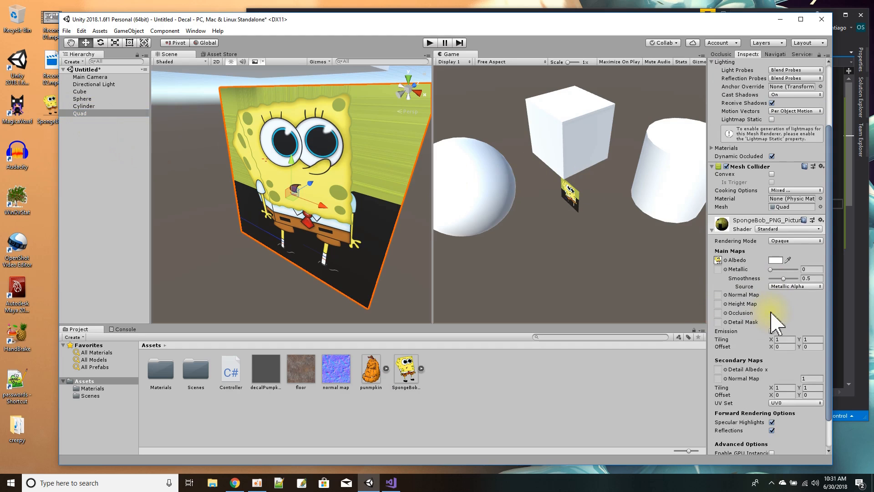
{"action": "left_click", "coordinate": [794, 241]}
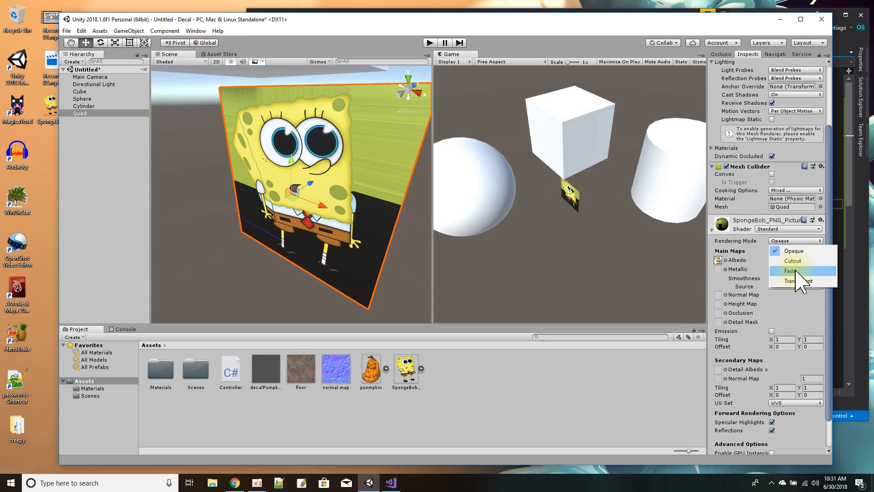
{"action": "left_click", "coordinate": [791, 271]}
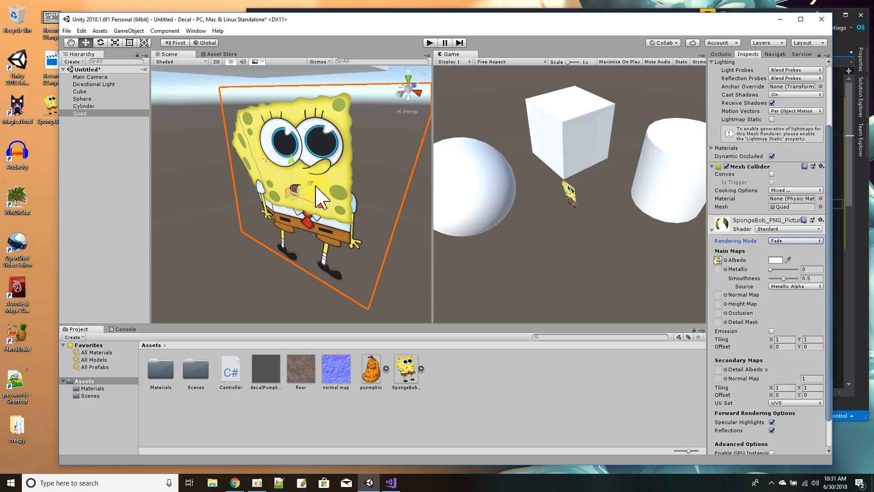
{"action": "scroll", "scroll_direction": "down", "scroll_amount": 3}
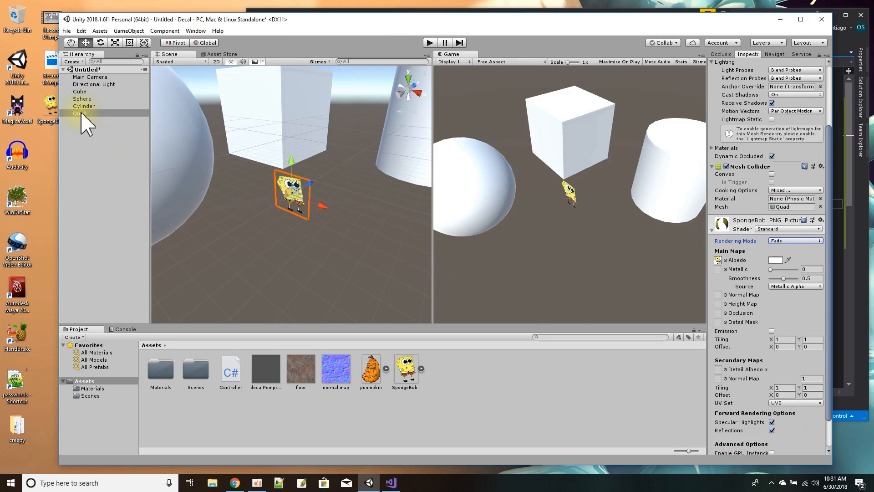
Rename the quad to Spongebob and drag it into Assets to make a prefab.
{"action": "left_click", "coordinate": [83, 112]}
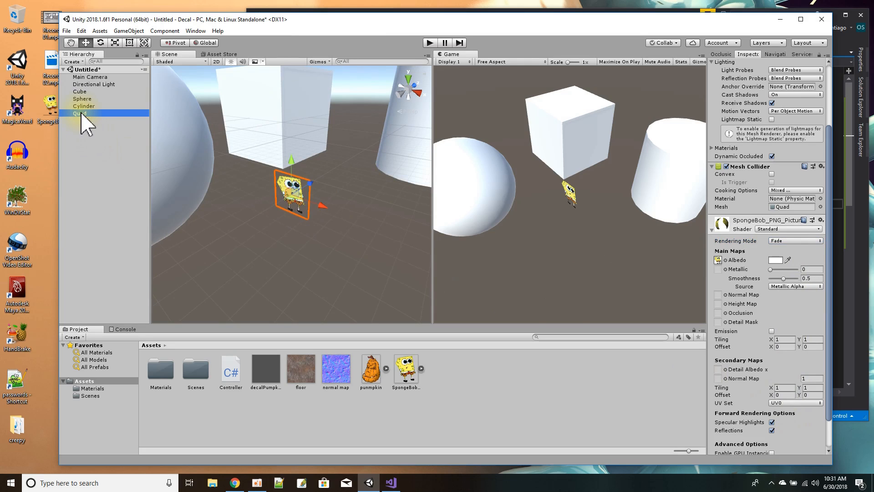
{"action": "double_click", "coordinate": [81, 113]}
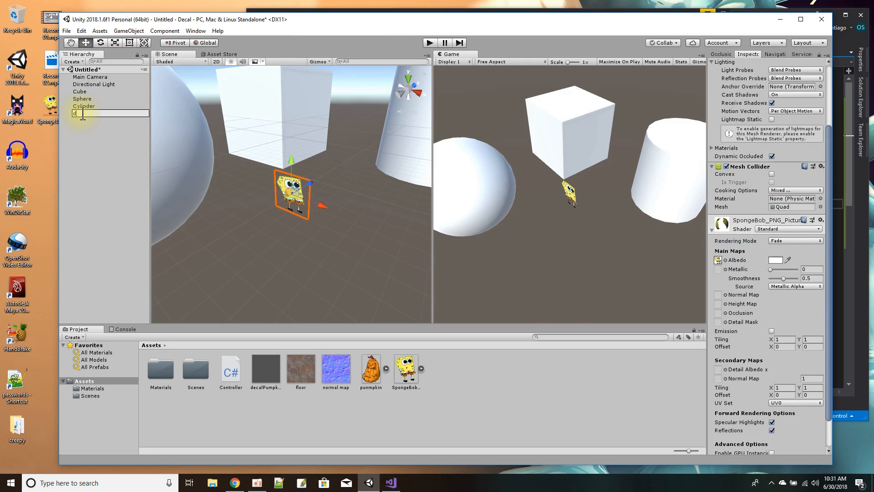
{"action": "type", "text": "ecal"}
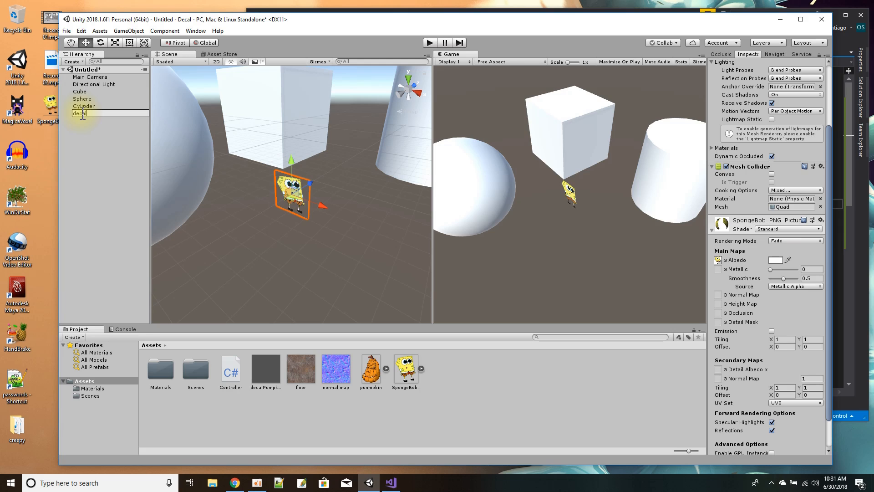
{"action": "left_click", "coordinate": [80, 113]}
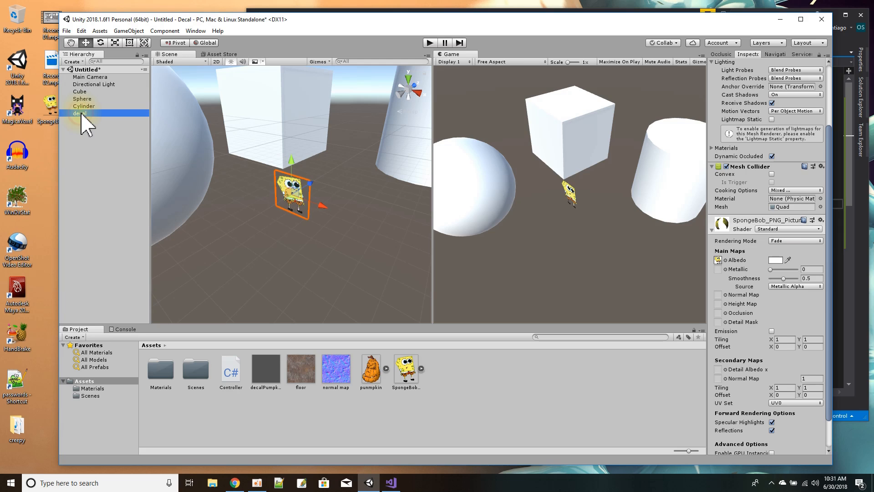
{"action": "double_click", "coordinate": [79, 113]}
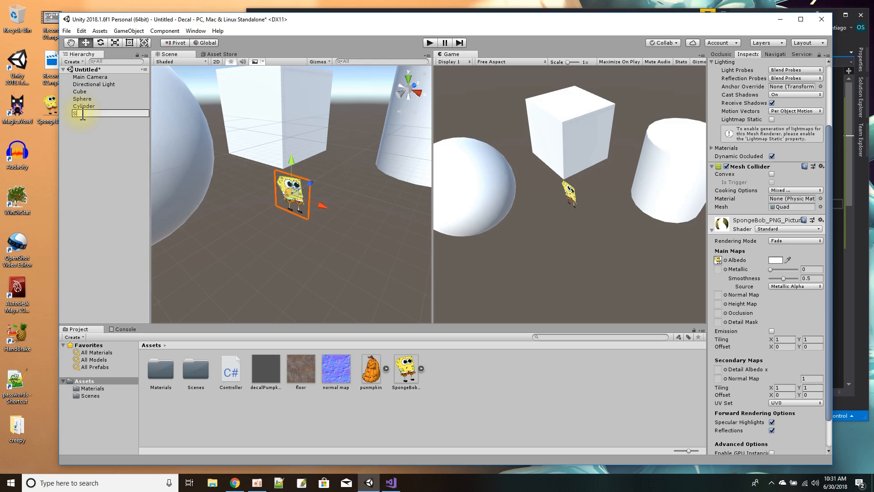
{"action": "type", "text": "pongebob"}
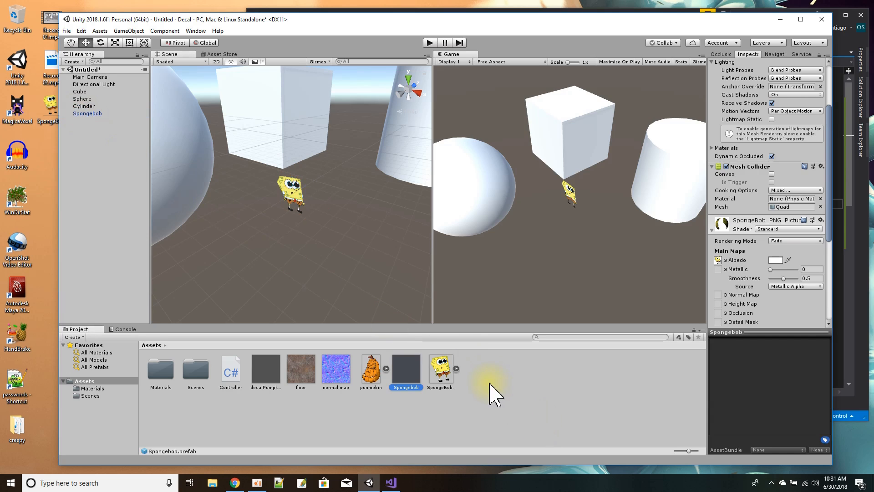
{"action": "mouse_move", "coordinate": [248, 178]}
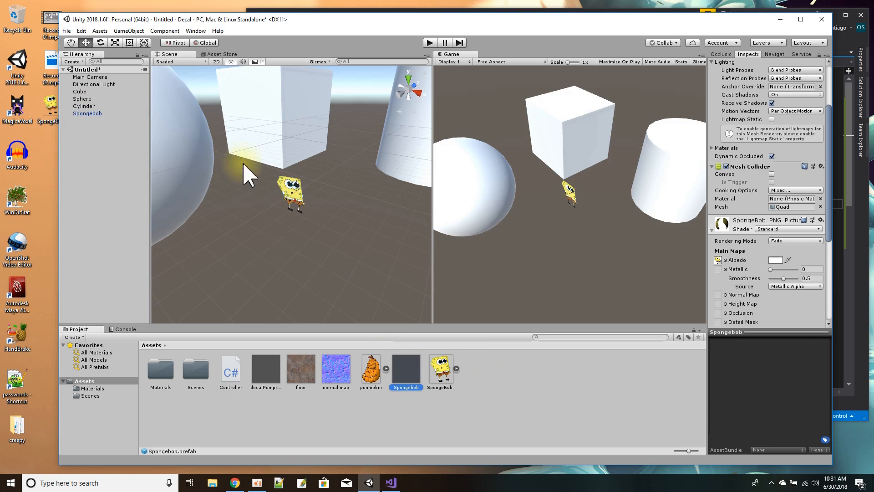
{"action": "left_click", "coordinate": [87, 113]}
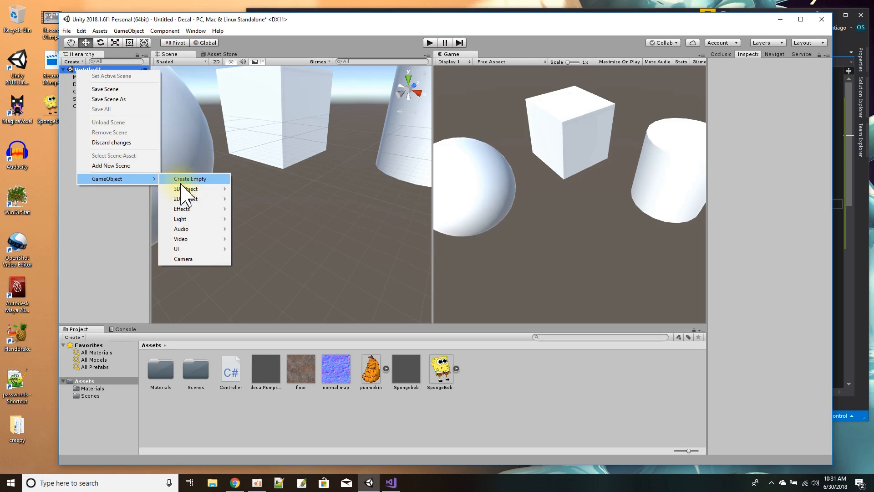
Create an empty object named Controller, reset its transform and attach the Controller script.
{"action": "left_click", "coordinate": [189, 178]}
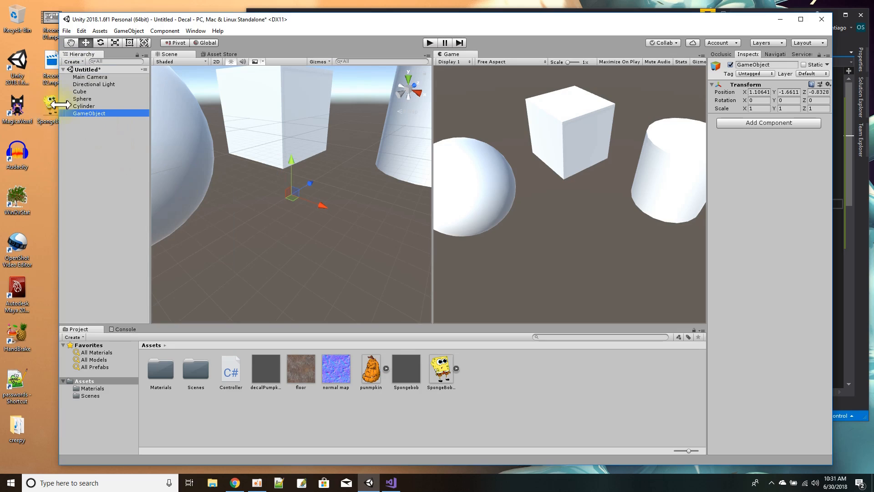
{"action": "mouse_move", "coordinate": [81, 120]}
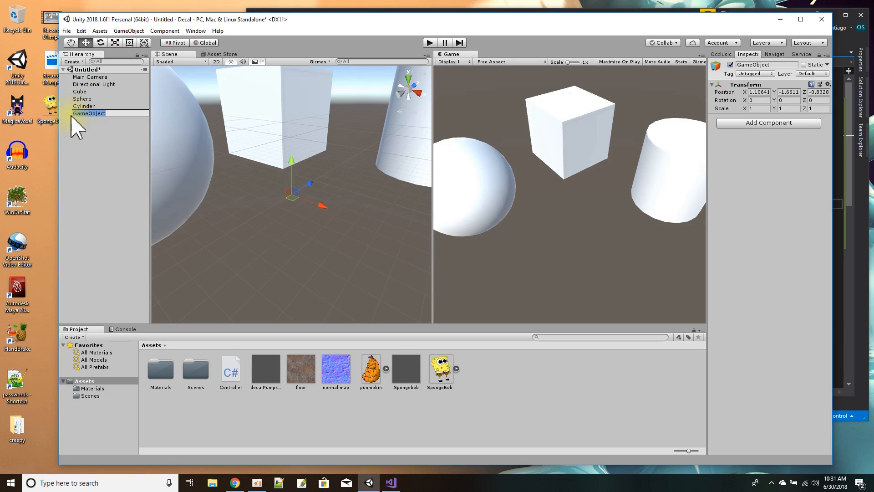
{"action": "type", "text": "Controller"}
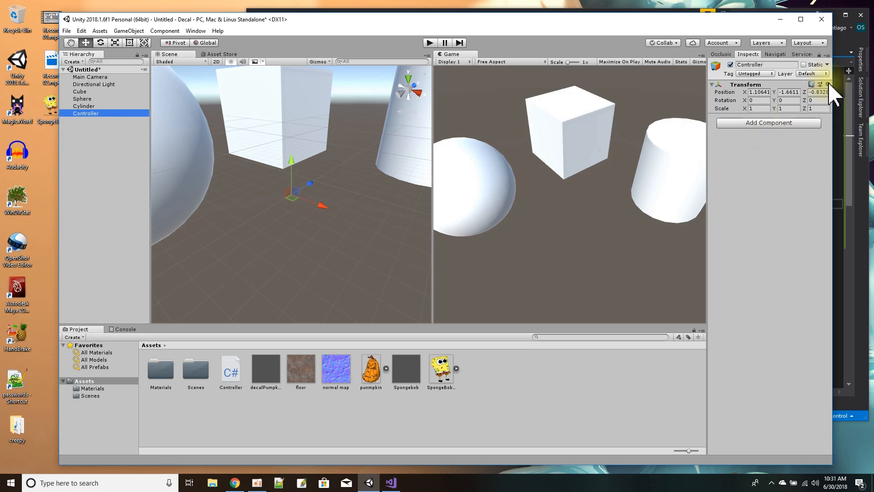
{"action": "left_click", "coordinate": [768, 123]}
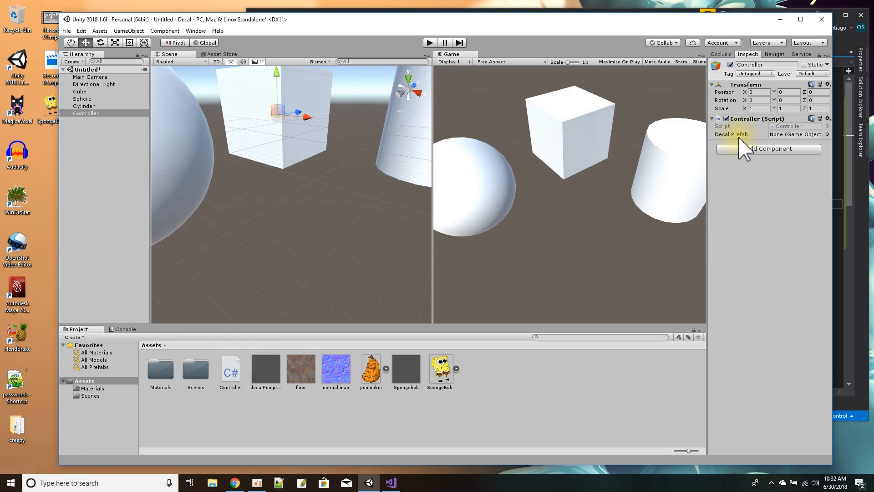
{"action": "mouse_move", "coordinate": [457, 396]}
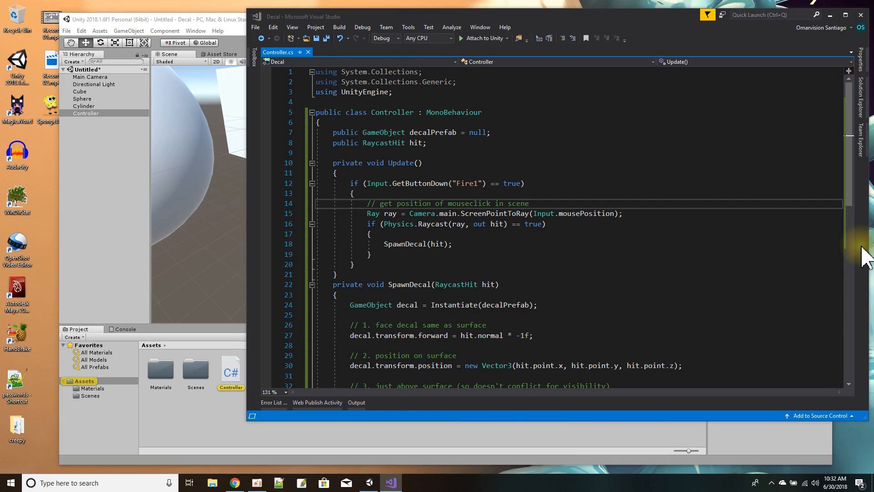
{"action": "mouse_move", "coordinate": [572, 213]}
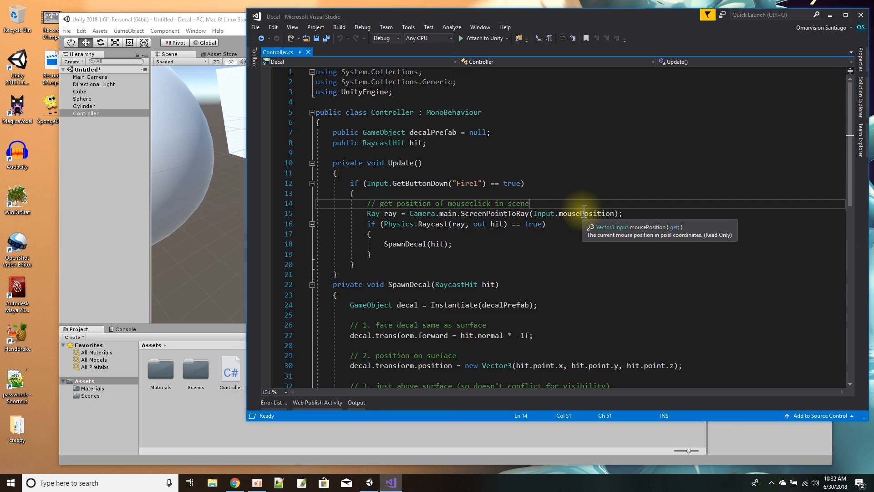
{"action": "mouse_move", "coordinate": [328, 132]}
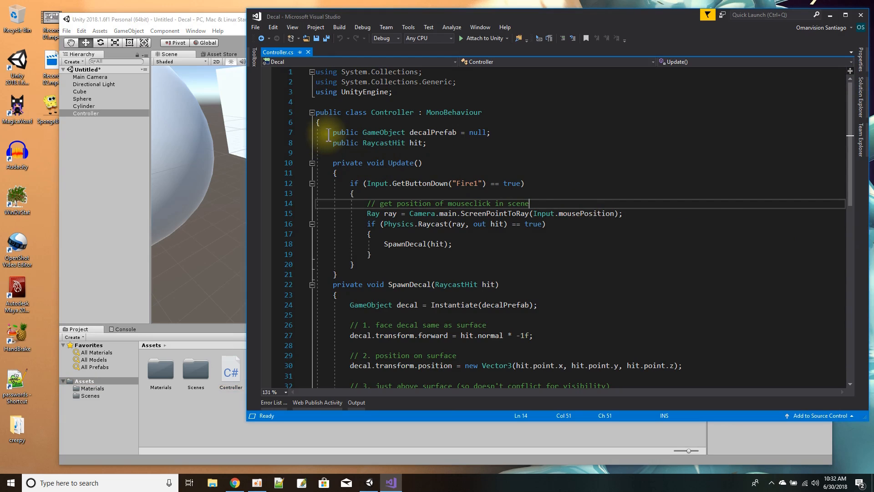
Change the decalPrefab declaration's access modifier to private.
{"action": "triple_click", "coordinate": [408, 132]}
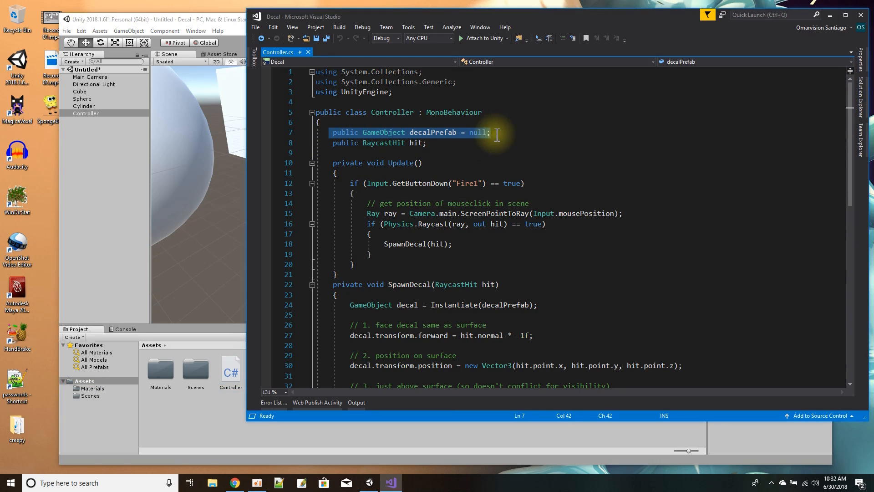
{"action": "mouse_move", "coordinate": [454, 156]}
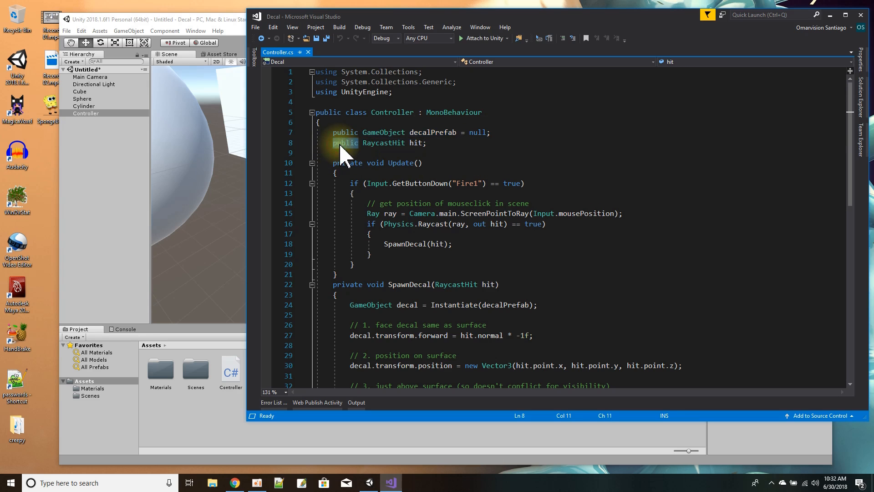
{"action": "type", "text": "private"}
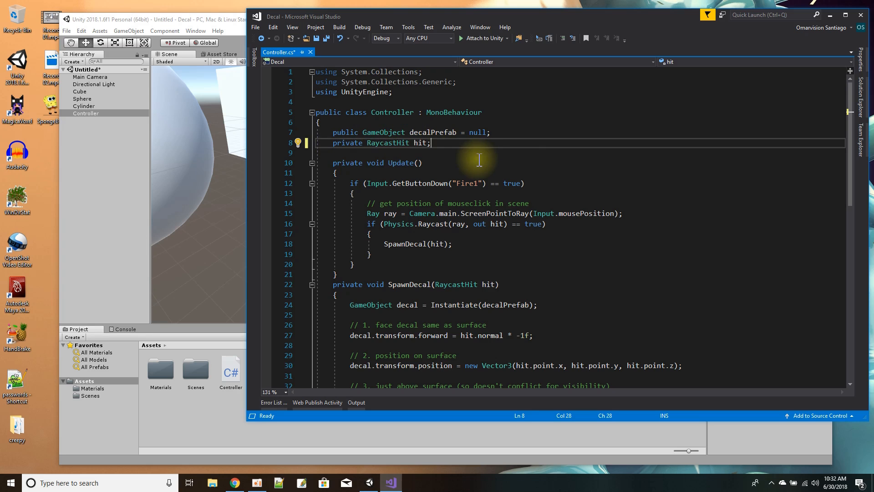
{"action": "mouse_move", "coordinate": [429, 169]}
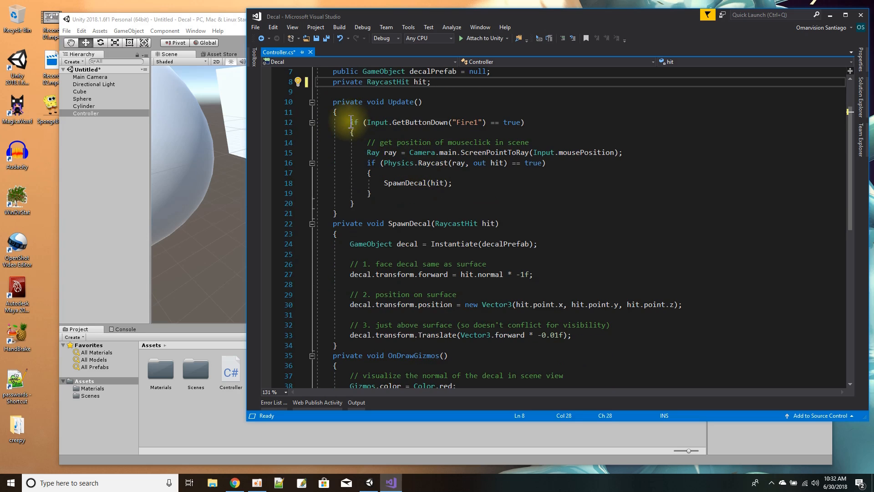
Review the mouse-click raycast block in Update and jump to the SpawnDecal definition.
{"action": "left_click_drag", "start_coordinate": [350, 122], "coordinate": [355, 203]}
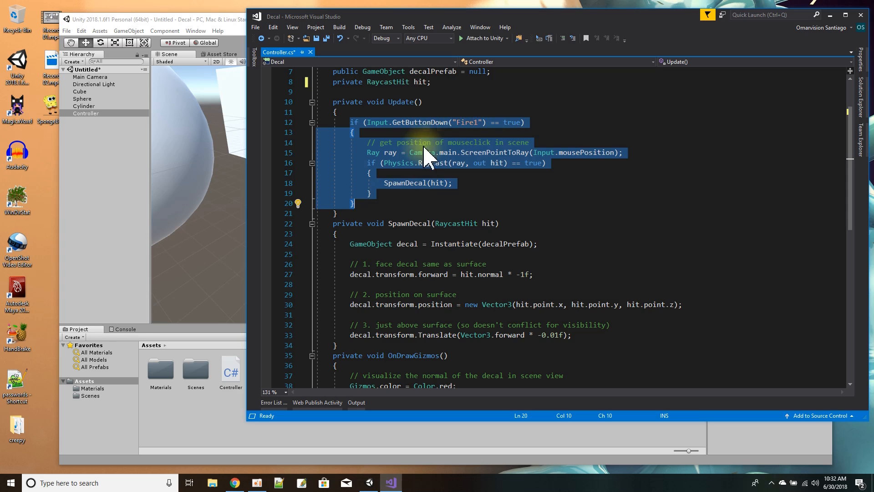
{"action": "mouse_move", "coordinate": [463, 167]}
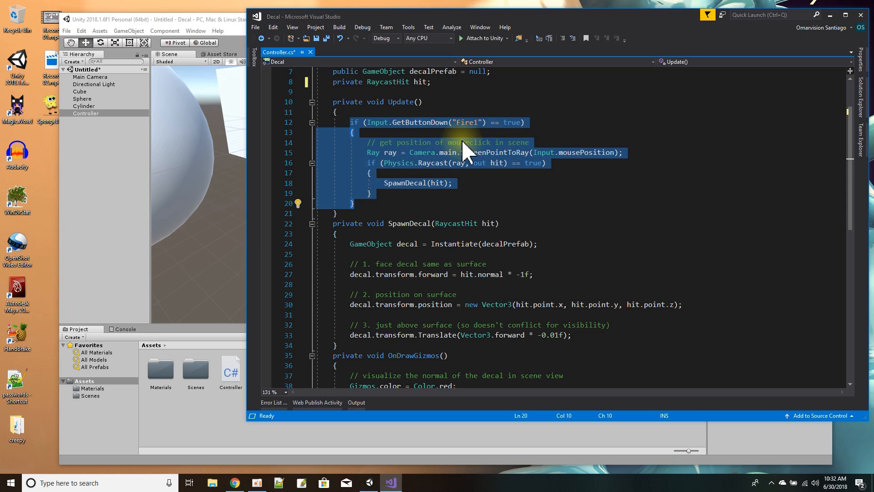
{"action": "mouse_move", "coordinate": [455, 134]}
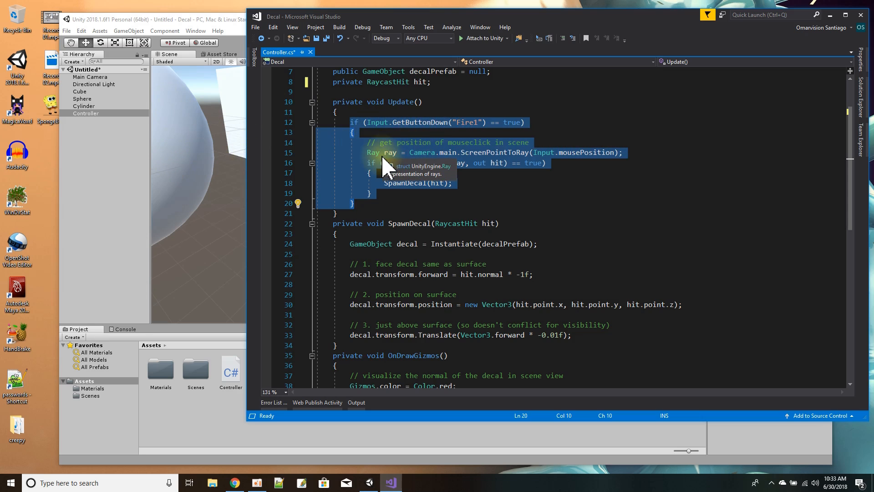
{"action": "double_click", "coordinate": [372, 152]}
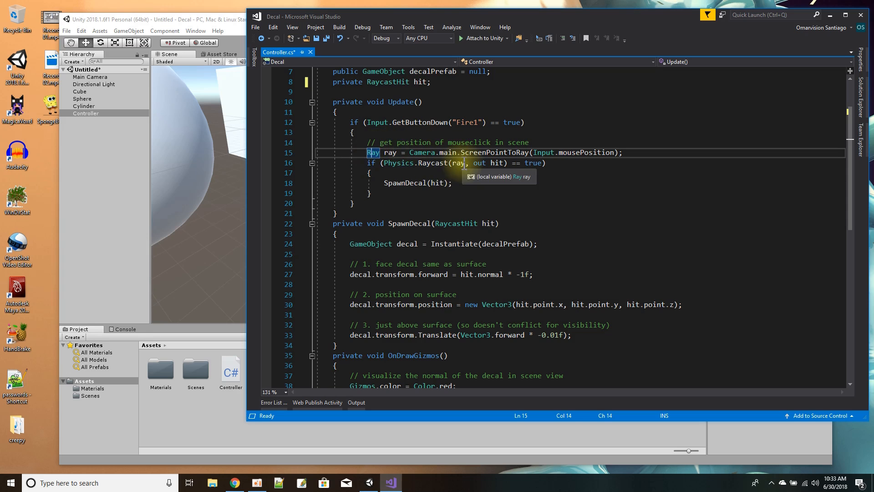
{"action": "left_click", "coordinate": [458, 163]}
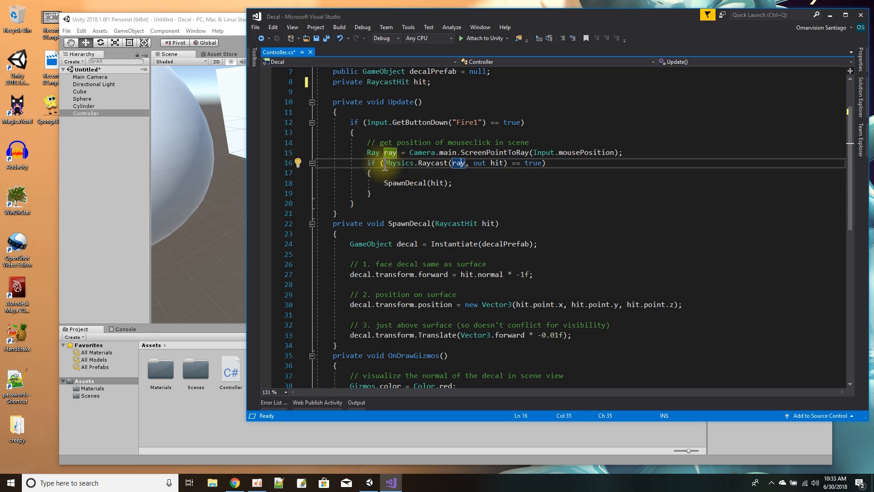
{"action": "mouse_move", "coordinate": [458, 163]}
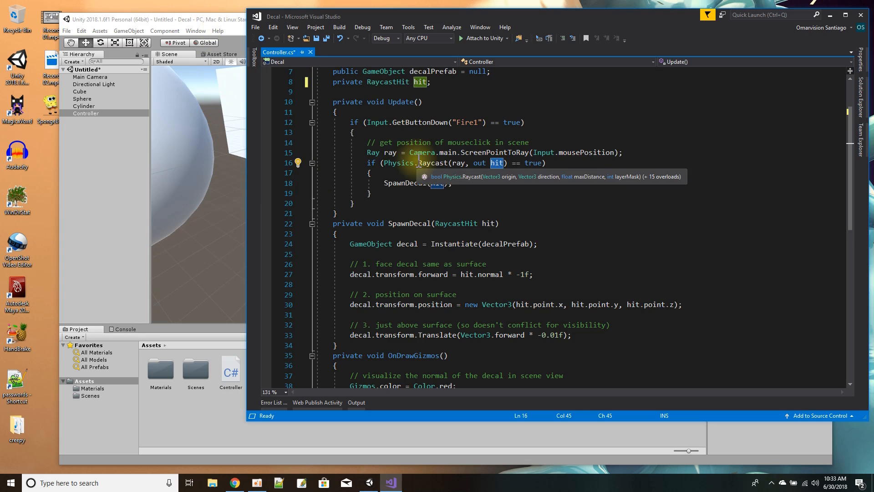
{"action": "left_click", "coordinate": [405, 183]}
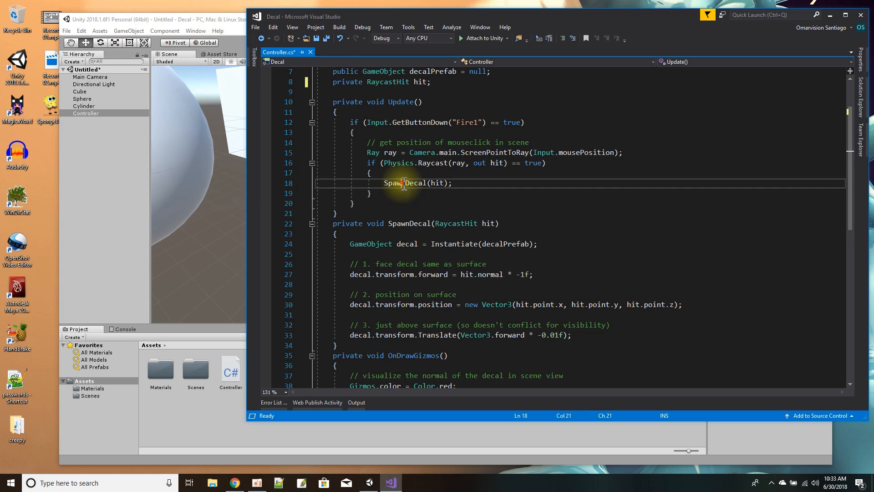
{"action": "double_click", "coordinate": [436, 184]}
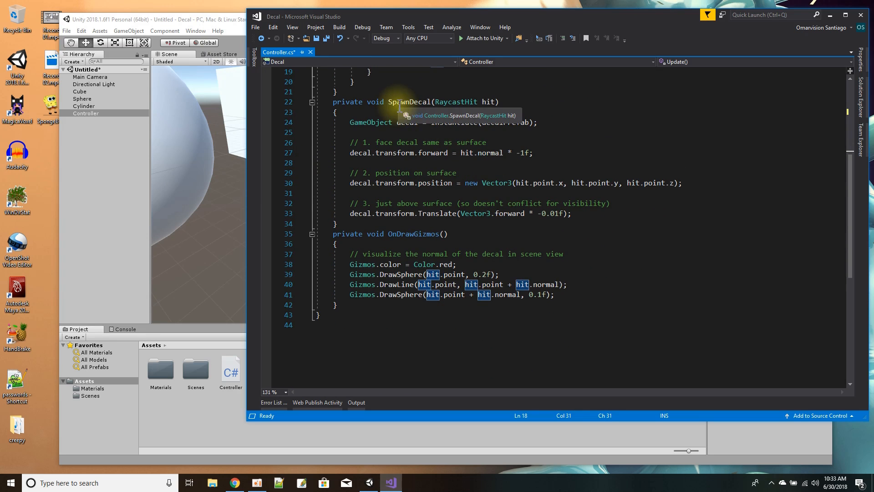
{"action": "mouse_move", "coordinate": [545, 136]}
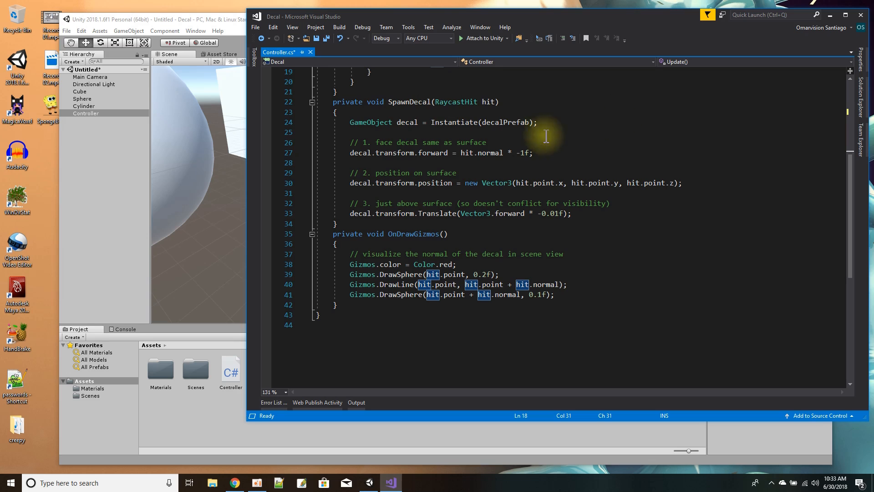
{"action": "mouse_move", "coordinate": [369, 122]}
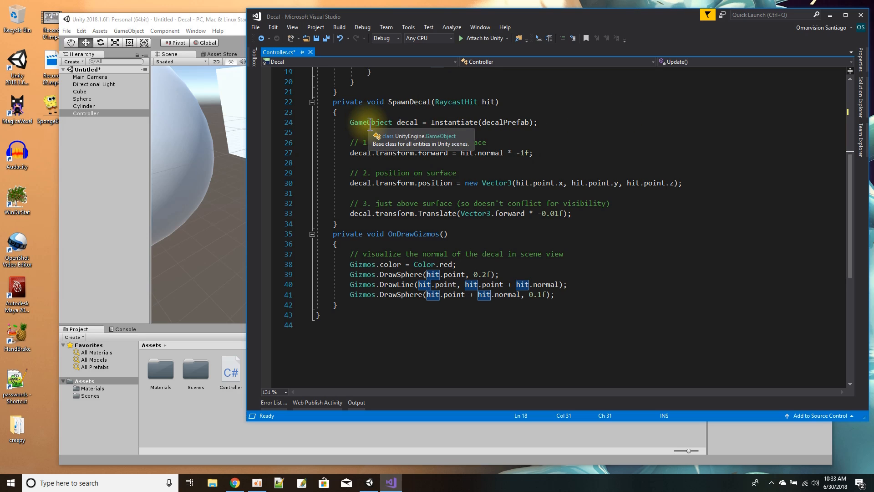
{"action": "mouse_move", "coordinate": [449, 122]}
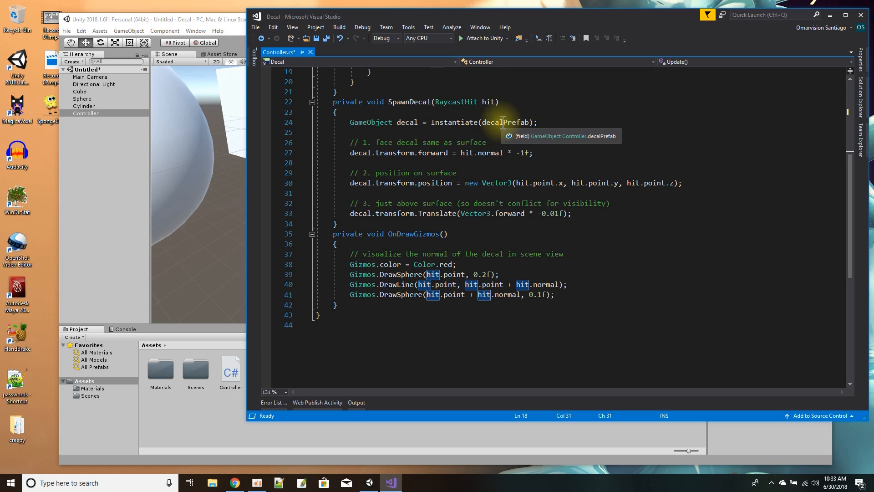
{"action": "mouse_move", "coordinate": [86, 83]}
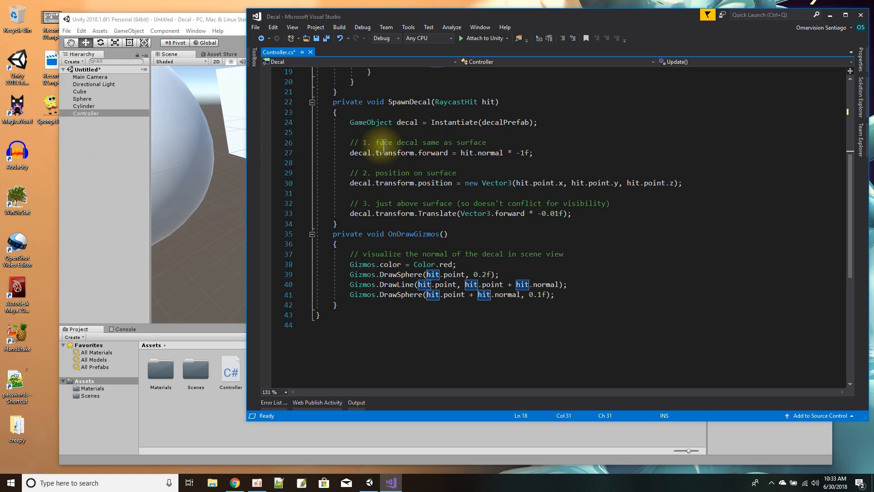
{"action": "mouse_move", "coordinate": [200, 155]}
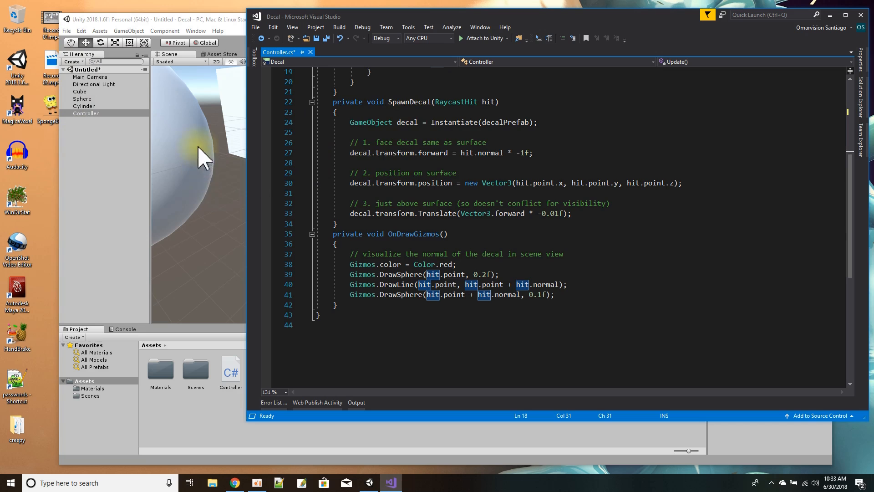
{"action": "mouse_move", "coordinate": [234, 124]}
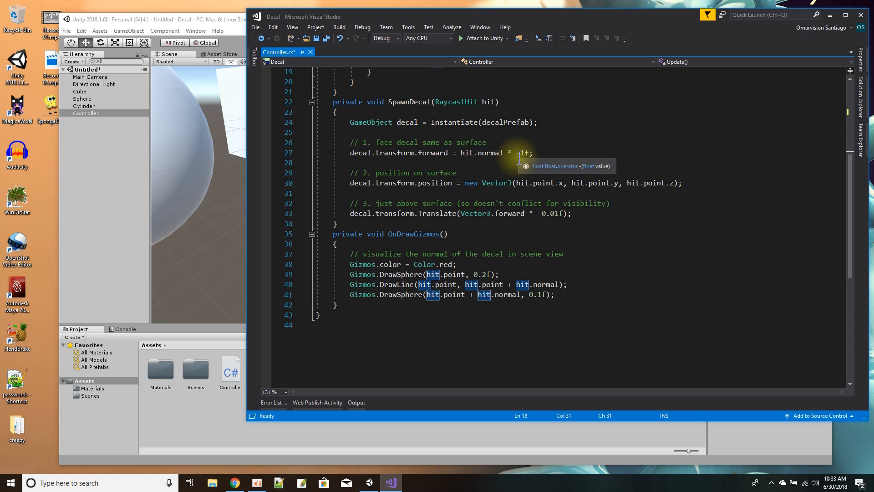
{"action": "mouse_move", "coordinate": [383, 176]}
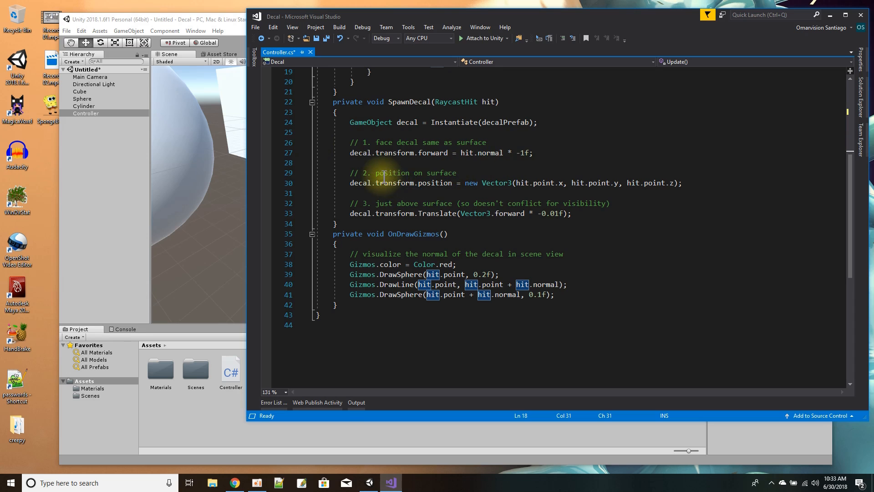
{"action": "mouse_move", "coordinate": [384, 183]}
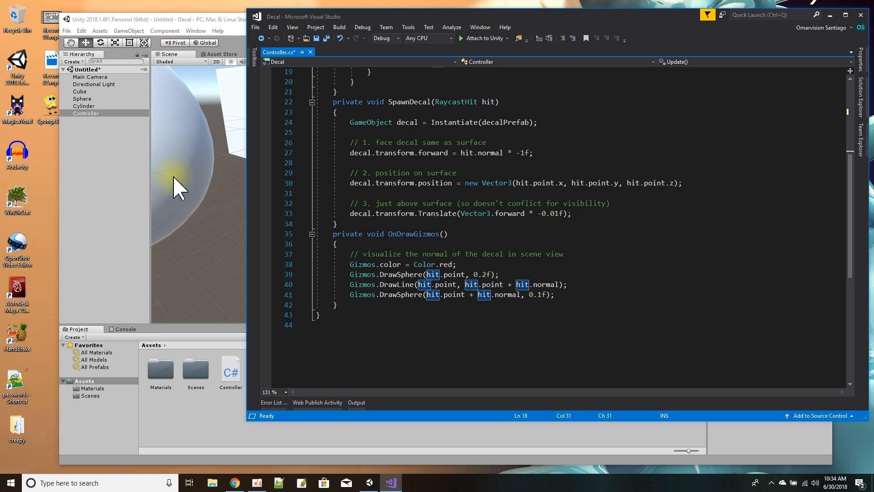
{"action": "mouse_move", "coordinate": [392, 183]}
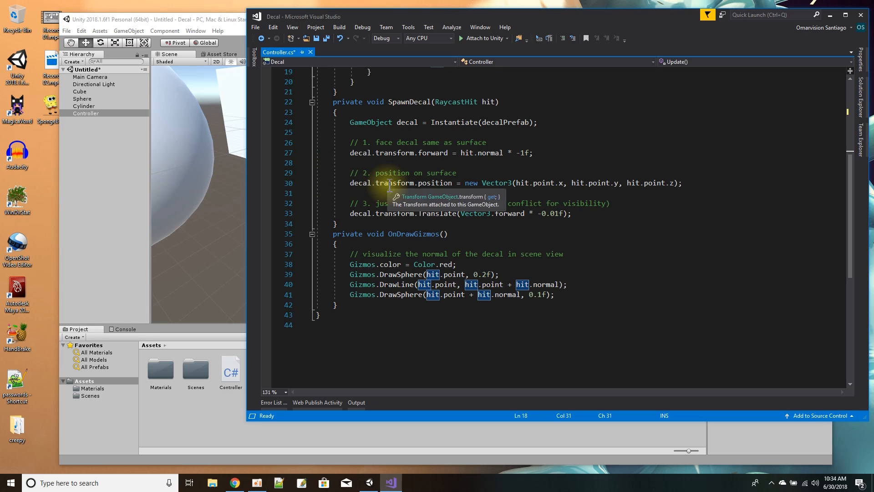
{"action": "mouse_move", "coordinate": [596, 184]}
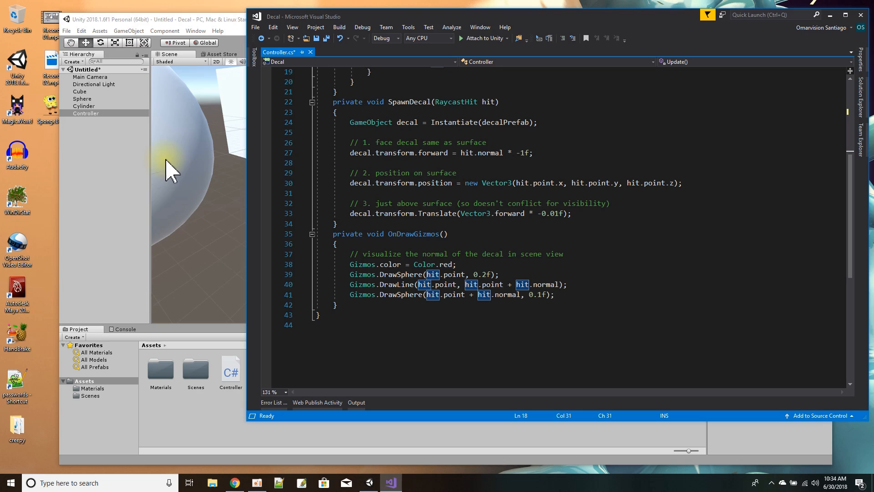
{"action": "mouse_move", "coordinate": [367, 213]}
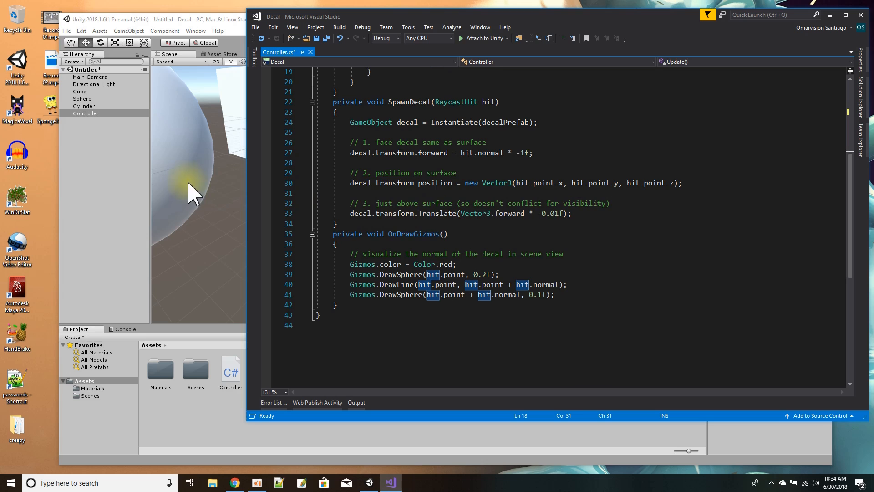
{"action": "mouse_move", "coordinate": [361, 213]}
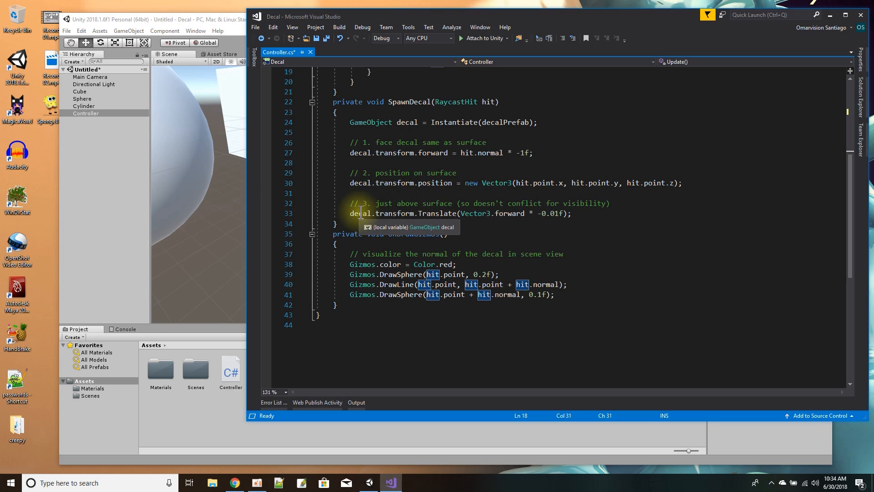
{"action": "mouse_move", "coordinate": [652, 218]}
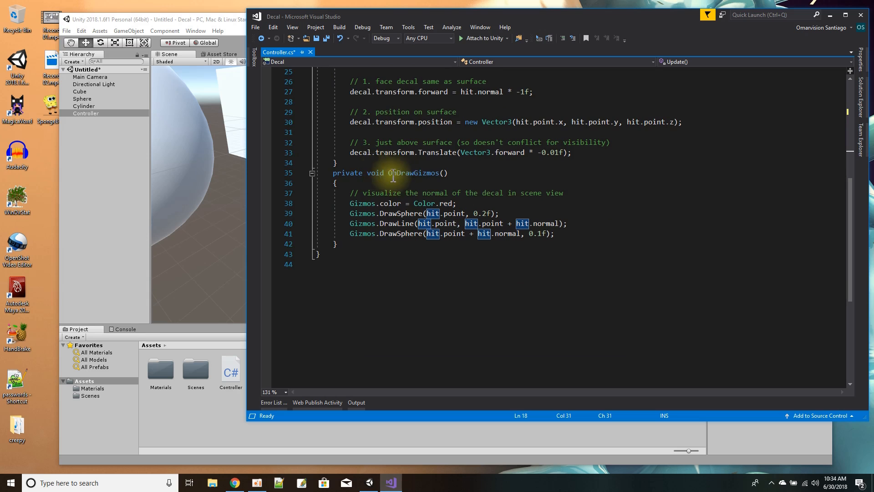
{"action": "mouse_move", "coordinate": [223, 162]}
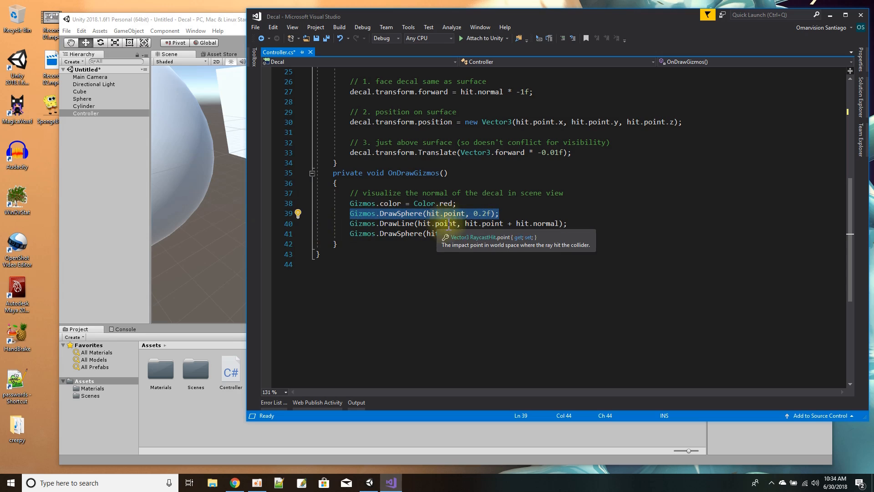
{"action": "mouse_move", "coordinate": [544, 223]}
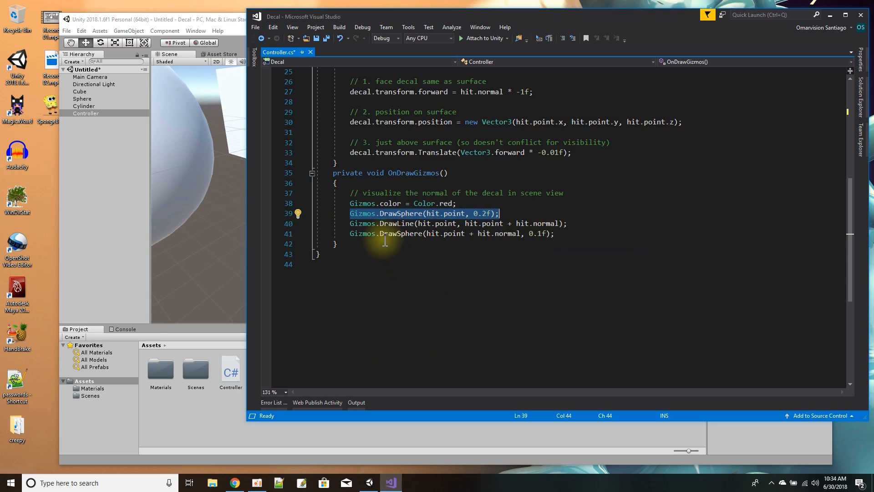
{"action": "mouse_move", "coordinate": [454, 234]}
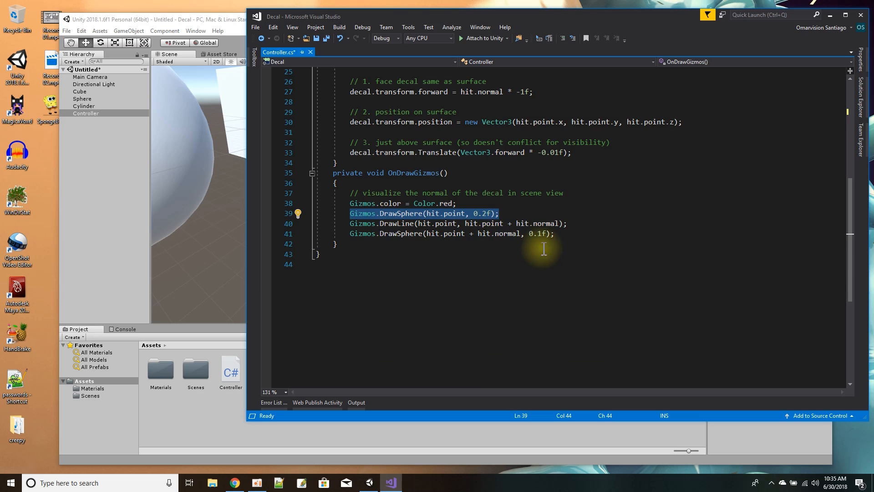
Scroll up to the OnDrawGizmos code with its DrawSphere line.
{"action": "scroll", "scroll_direction": "up", "scroll_amount": 3}
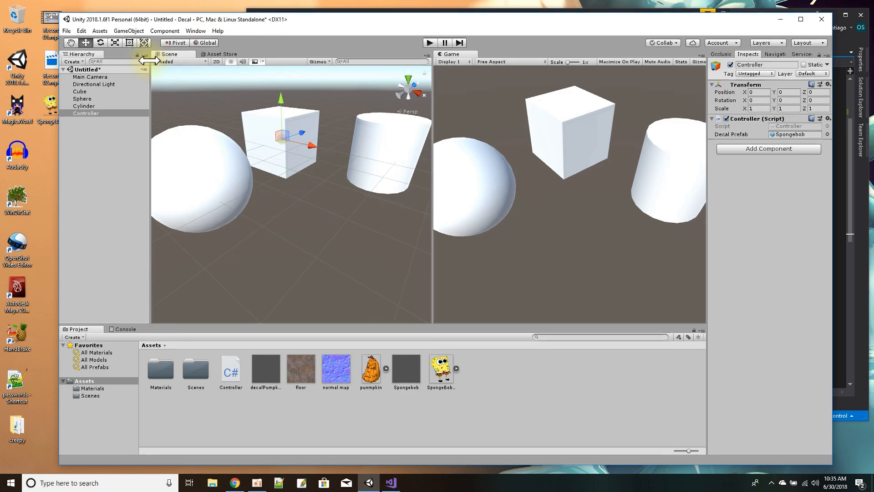
Align the Main Camera with the current scene view via GameObject > Align With View.
{"action": "left_click", "coordinate": [90, 77]}
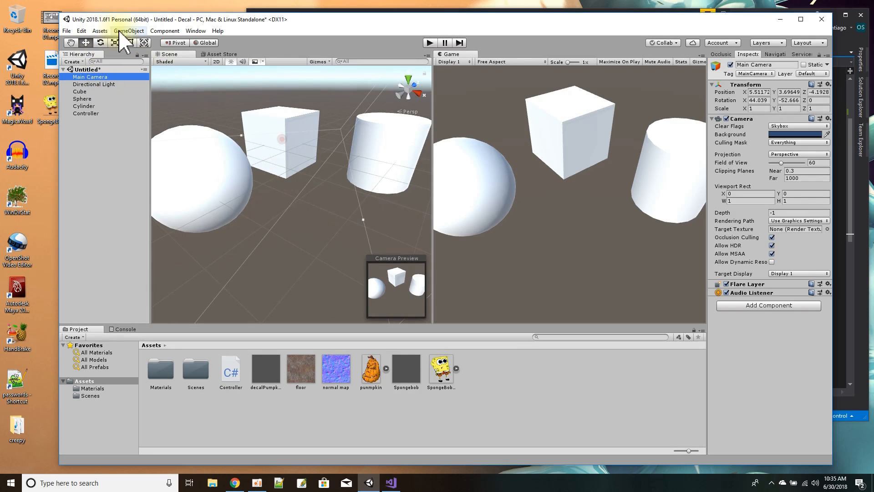
{"action": "left_click", "coordinate": [128, 31]}
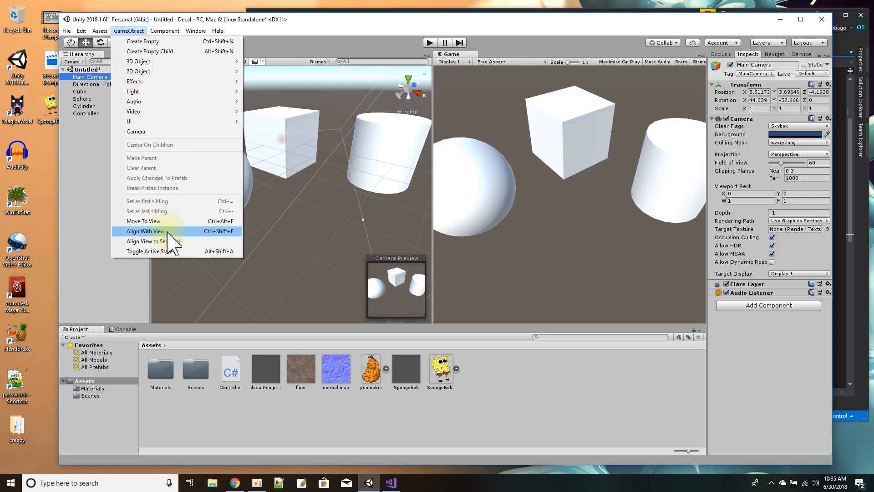
{"action": "left_click", "coordinate": [146, 230]}
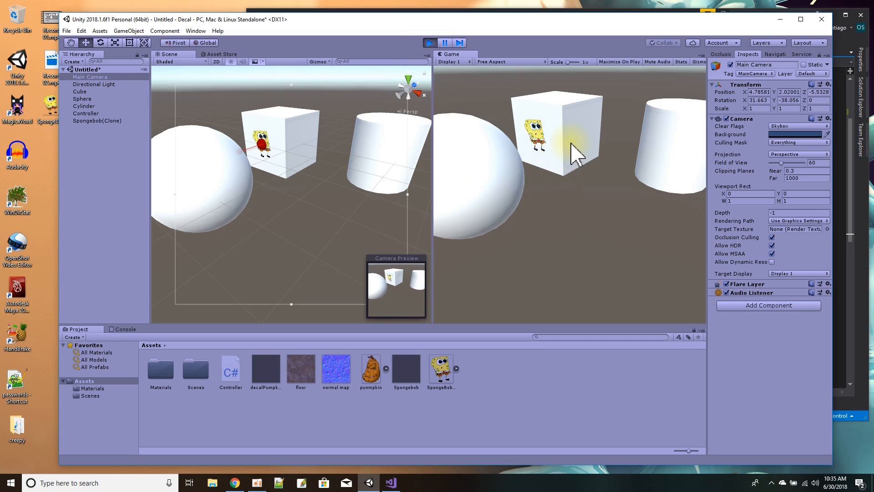
{"action": "mouse_move", "coordinate": [582, 150]}
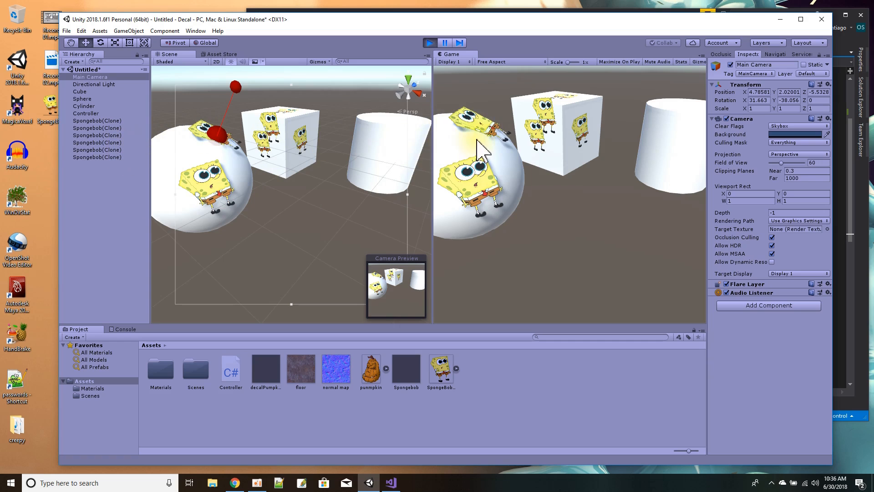
{"action": "mouse_move", "coordinate": [504, 155]}
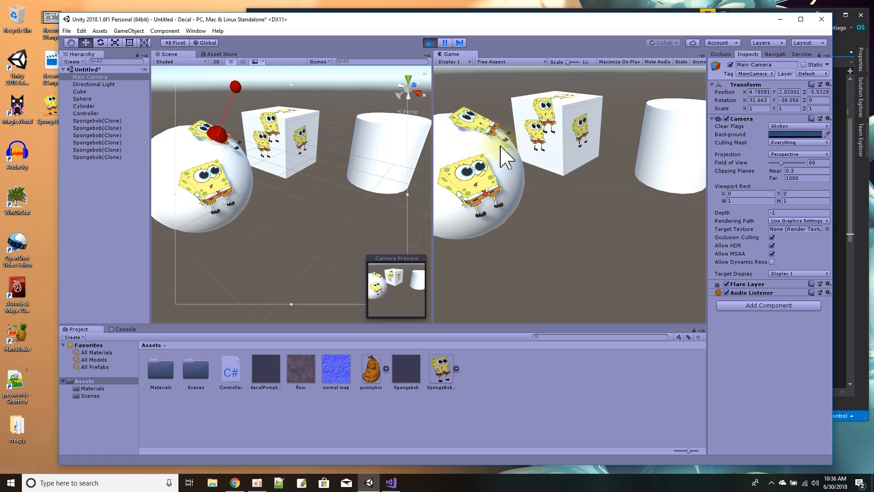
{"action": "mouse_move", "coordinate": [666, 170]}
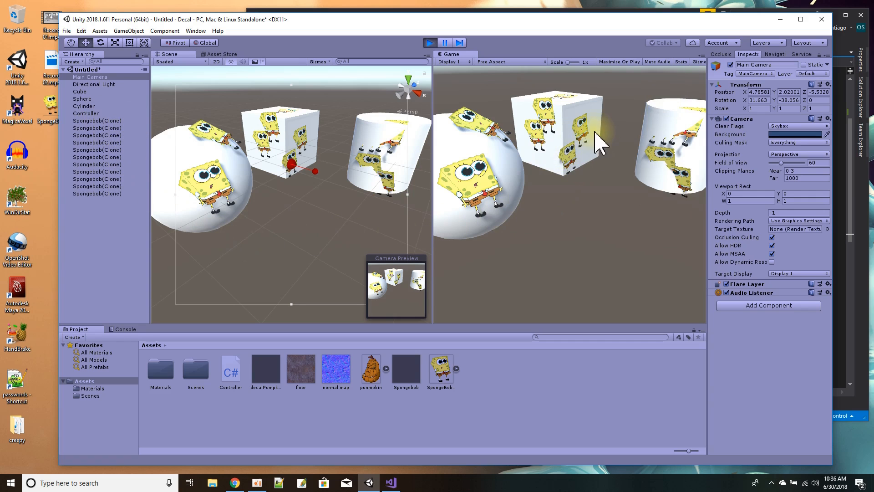
{"action": "mouse_move", "coordinate": [593, 128]}
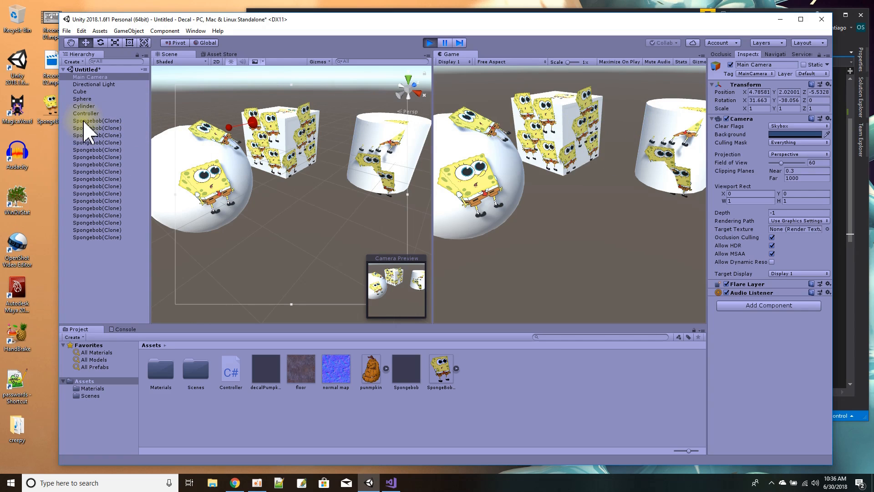
{"action": "mouse_move", "coordinate": [89, 245]}
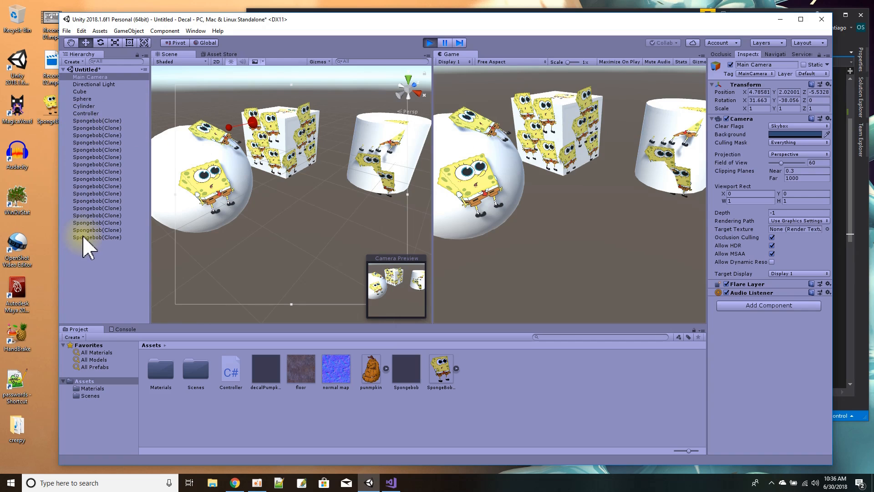